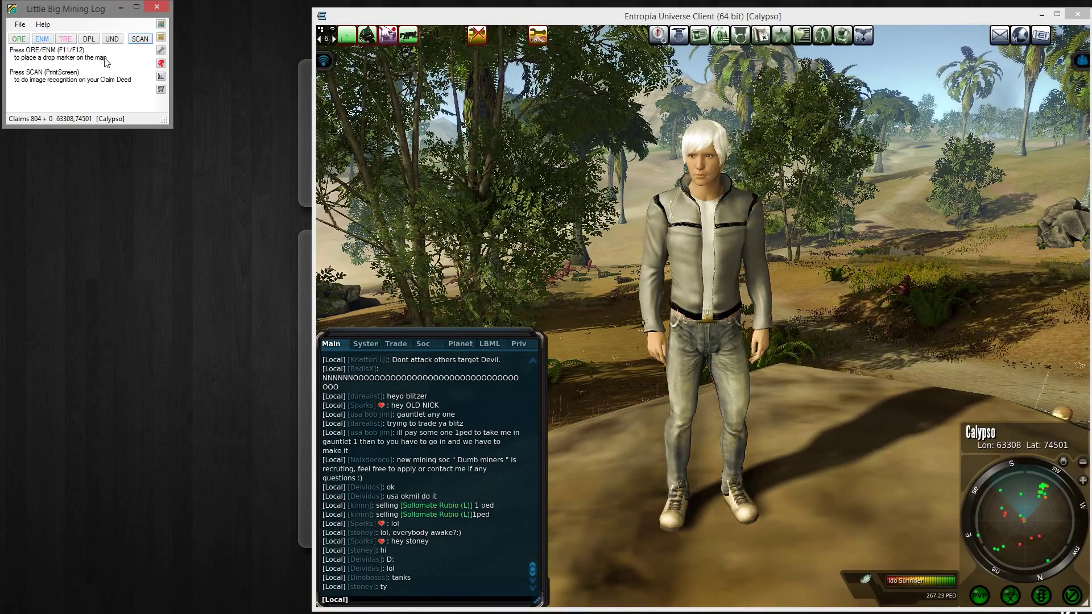
pyautogui.moveTo(145, 75)
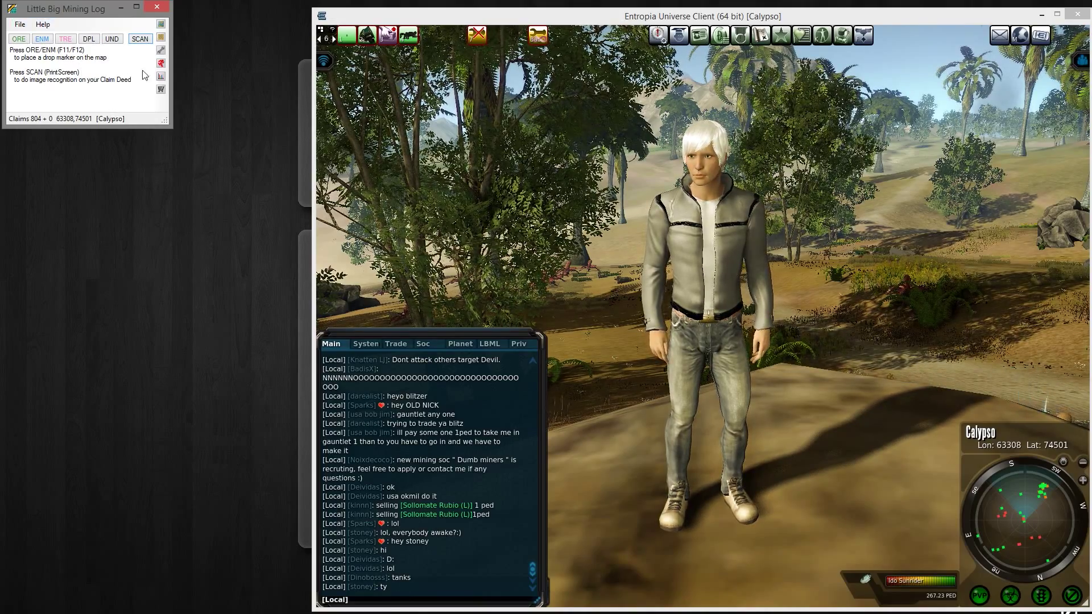
# Open Map v2.0 showing the aerial map around the current position.
pyautogui.click(161, 24)
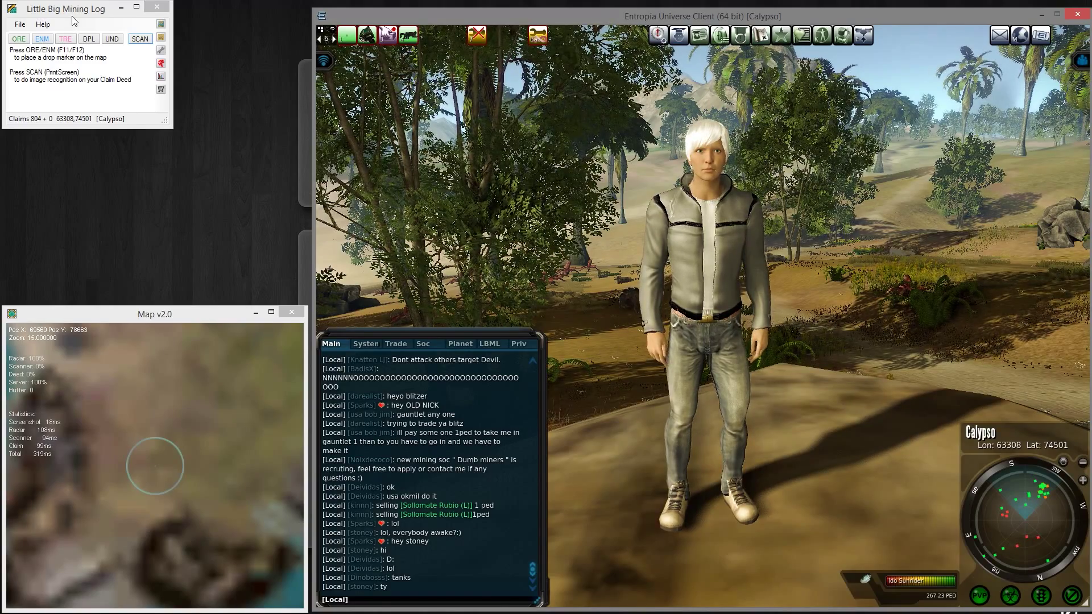
# Open the Filters window and browse its Size, Other, Run and AddOn tabs.
pyautogui.click(161, 38)
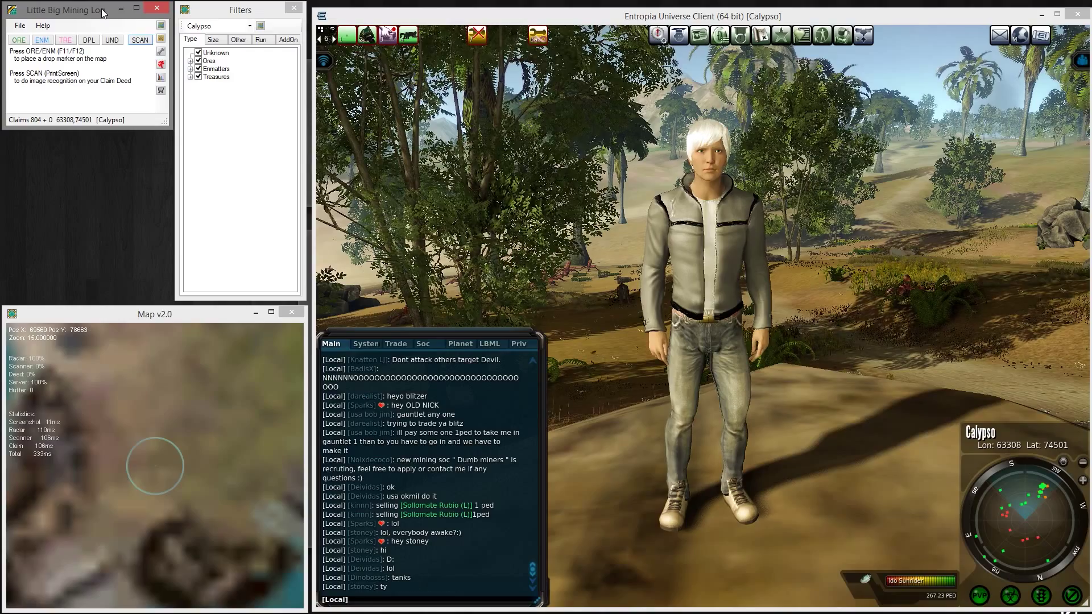
pyautogui.click(192, 61)
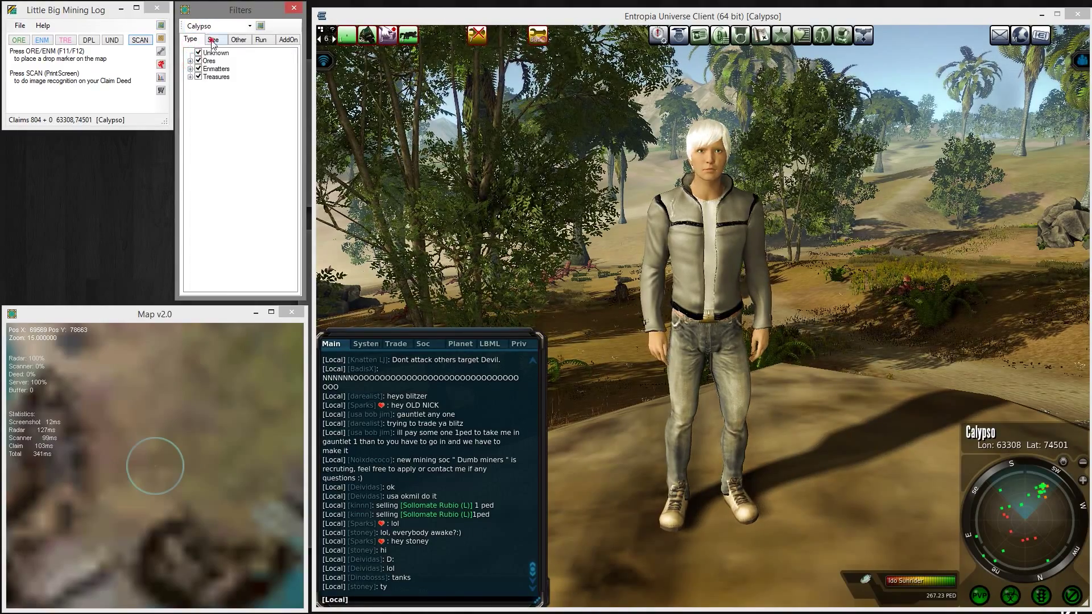
pyautogui.click(239, 40)
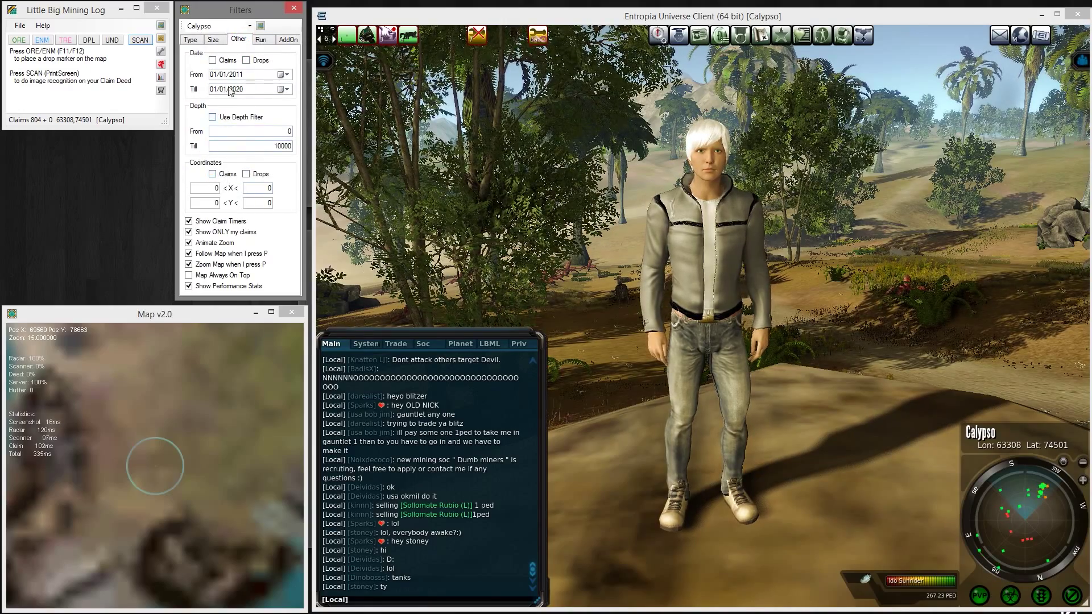
pyautogui.click(263, 39)
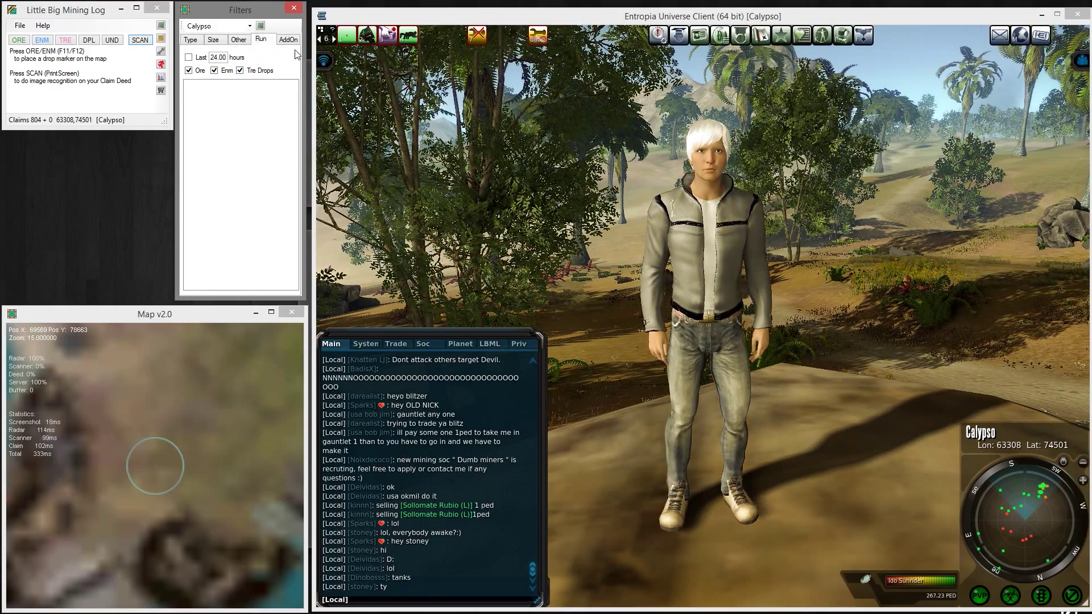
pyautogui.click(287, 39)
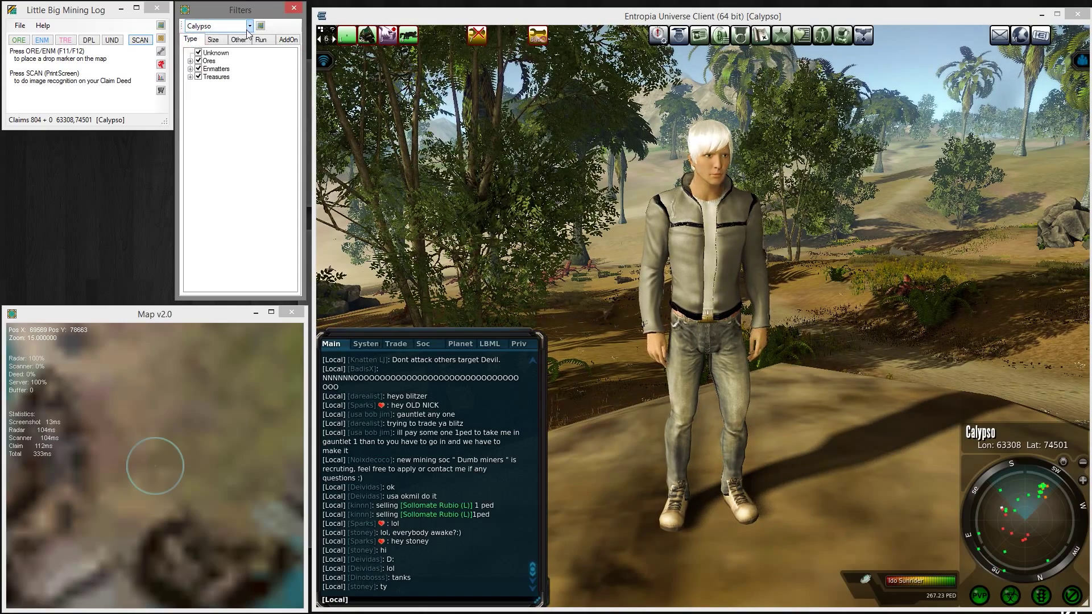
# Switch the map to another planet, then set it back to Calypso.
pyautogui.click(248, 25)
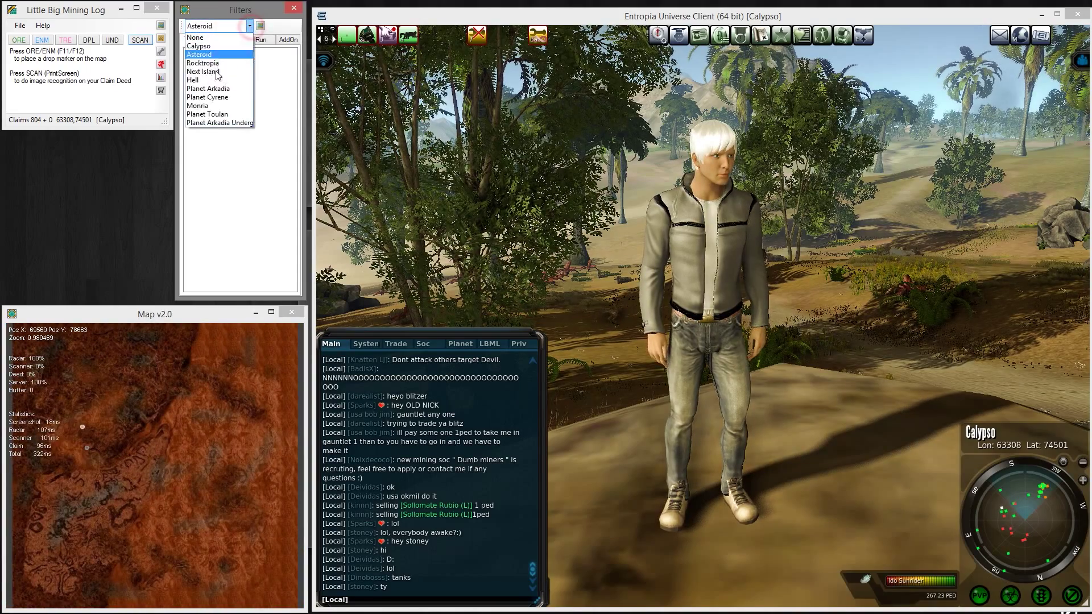
pyautogui.click(197, 106)
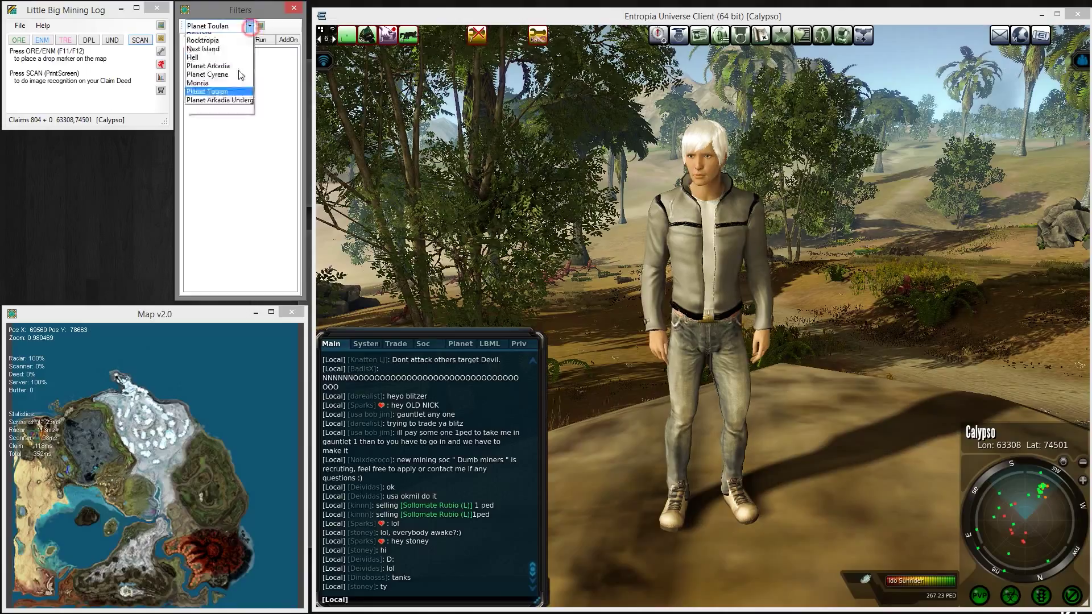
pyautogui.click(209, 65)
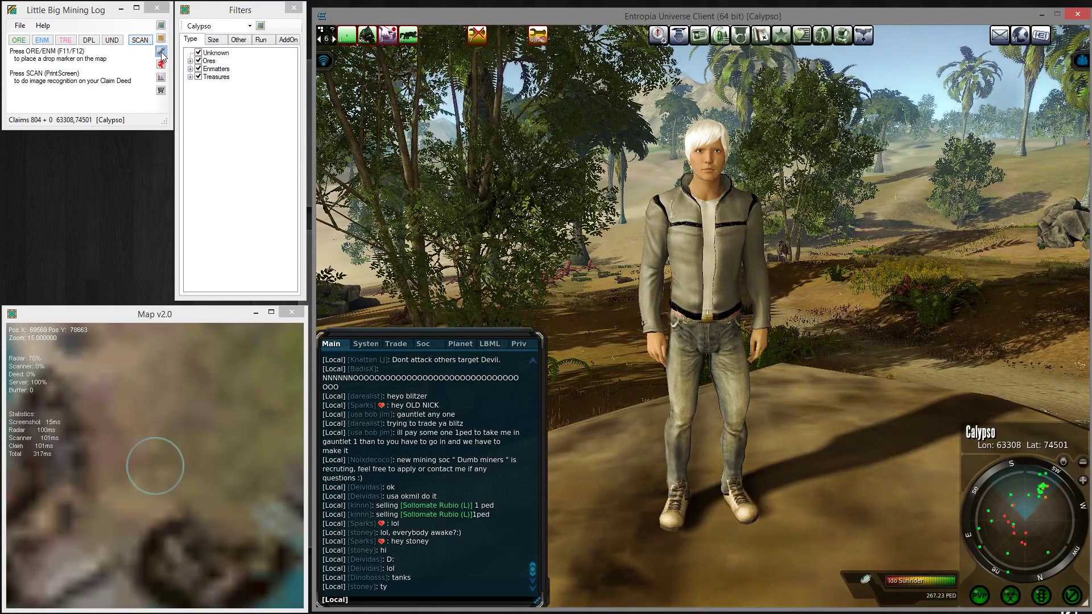
# Show the three 54.00 range depth rows and the Rookie TerraMaster's in-game item info.
pyautogui.click(161, 52)
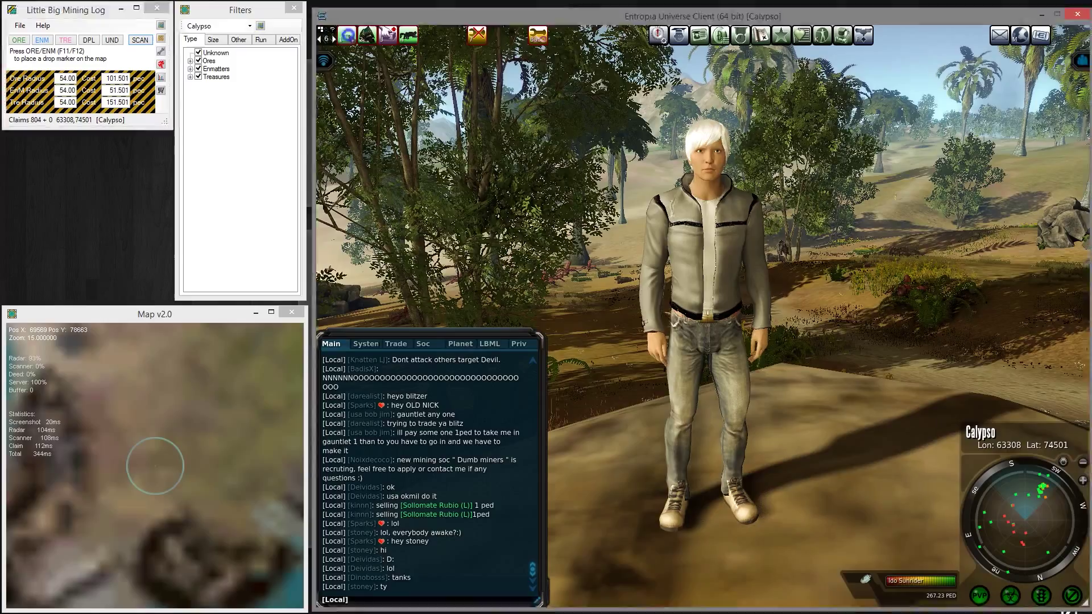
pyautogui.rightClick(364, 33)
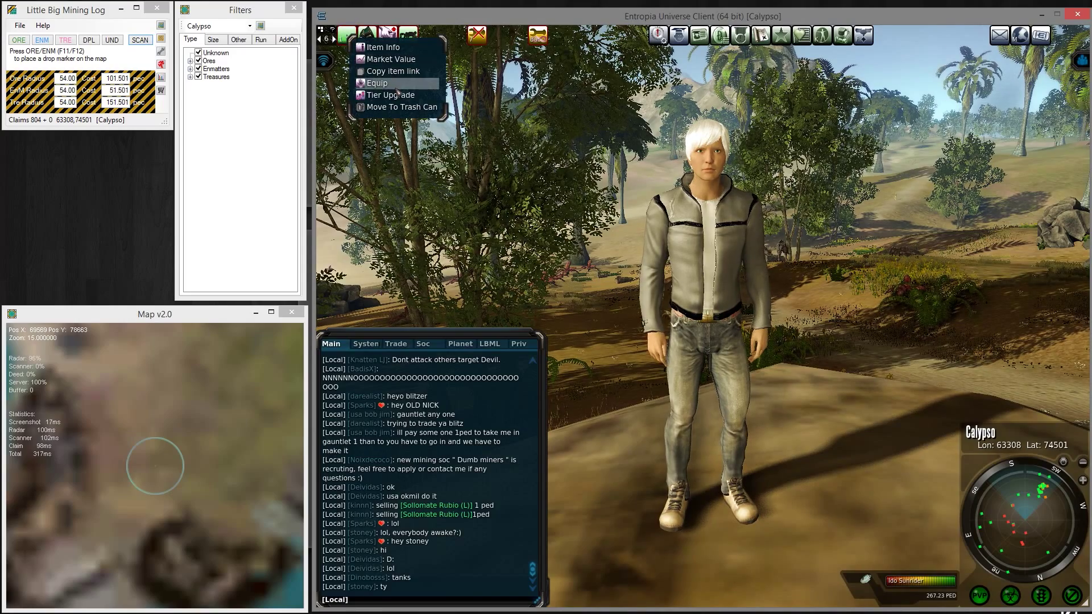
pyautogui.click(384, 47)
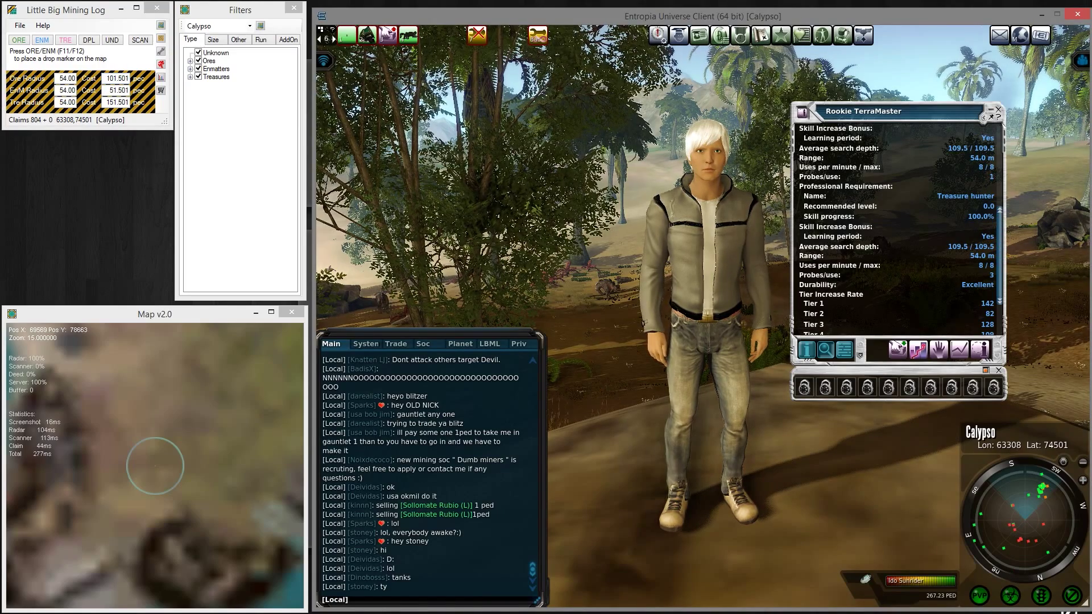
# Open the inventory, switch category, and view the 0.05 PED Survey Probe's item info.
pyautogui.click(111, 78)
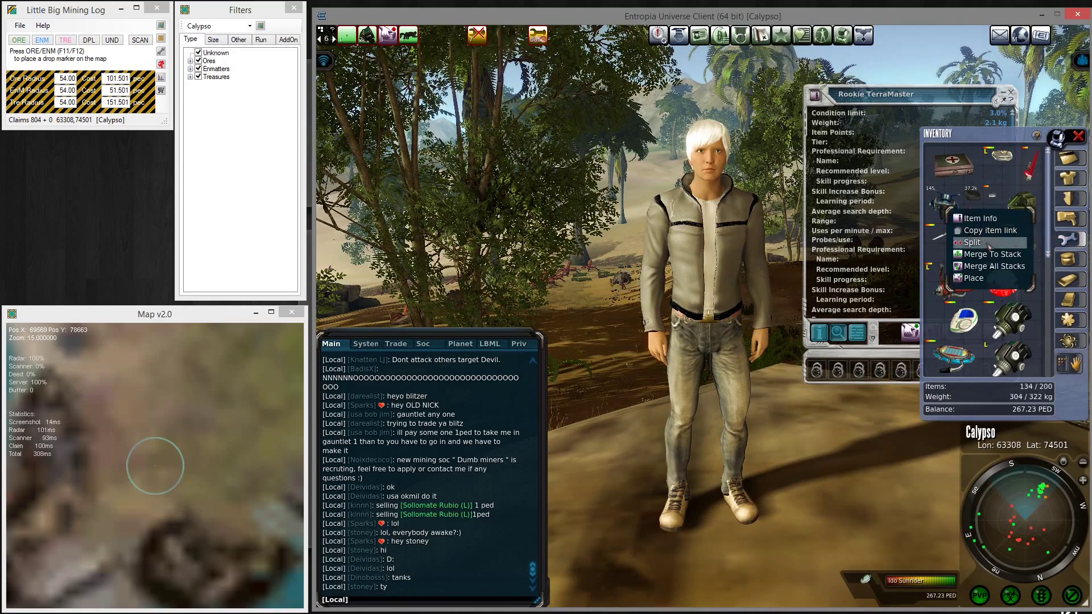
pyautogui.click(972, 242)
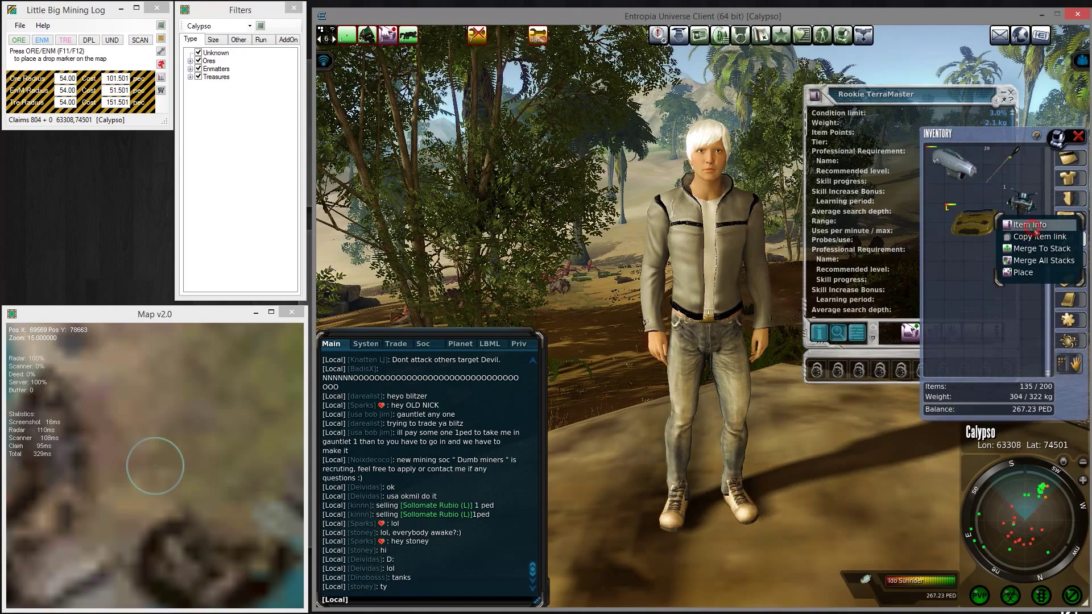
pyautogui.click(1030, 224)
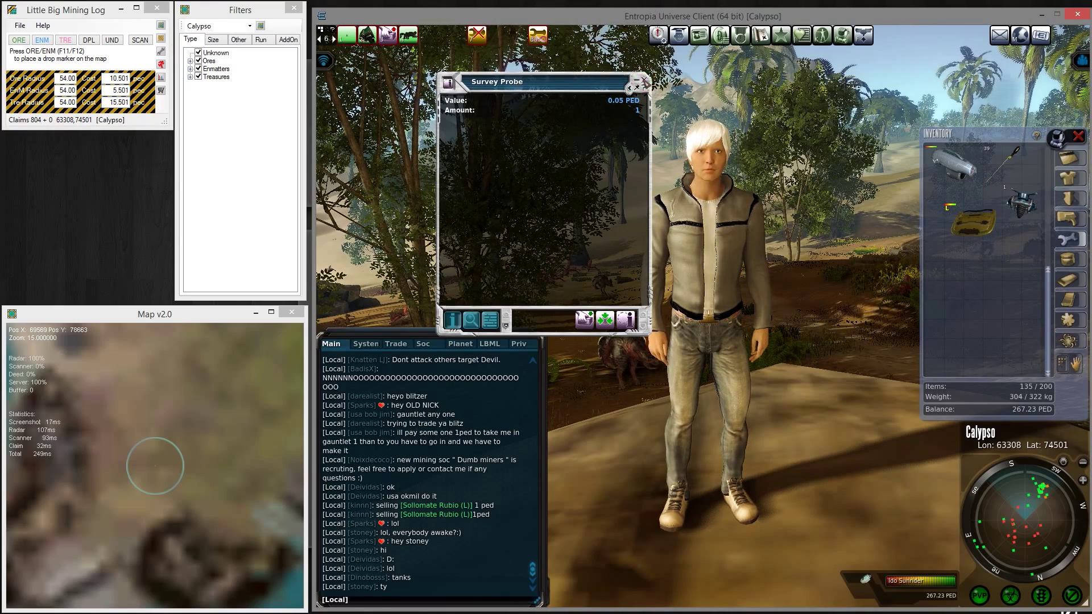
# Close the Survey Probe item info window.
pyautogui.click(646, 80)
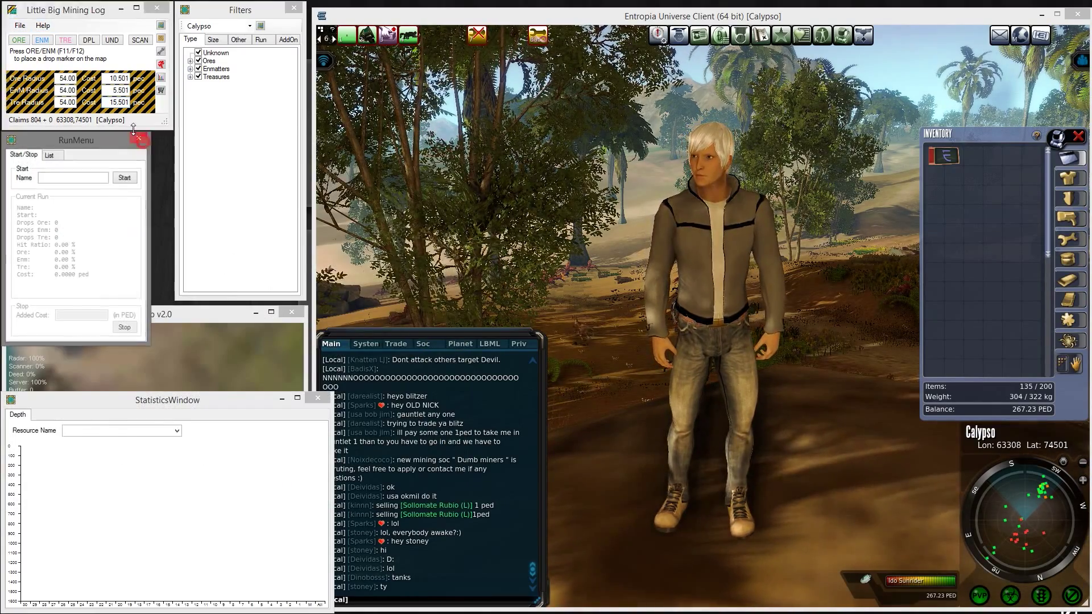
# Drag the SettingsWindow left, reopen it from File, and view its Features > Auto tab.
pyautogui.click(18, 25)
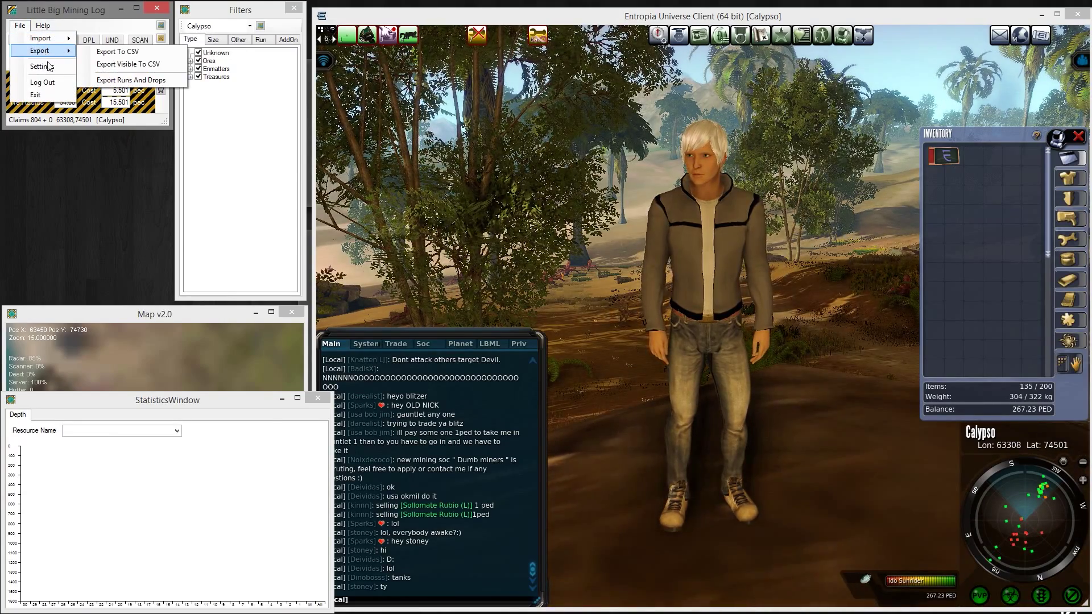
pyautogui.click(36, 67)
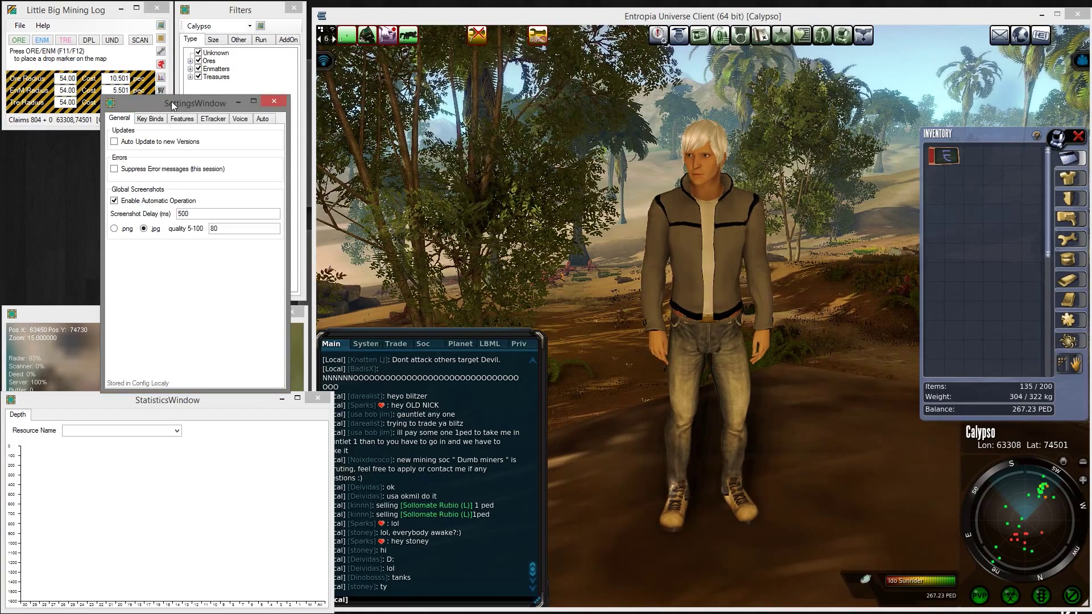
pyautogui.moveTo(195, 103); pyautogui.dragTo(102, 83)
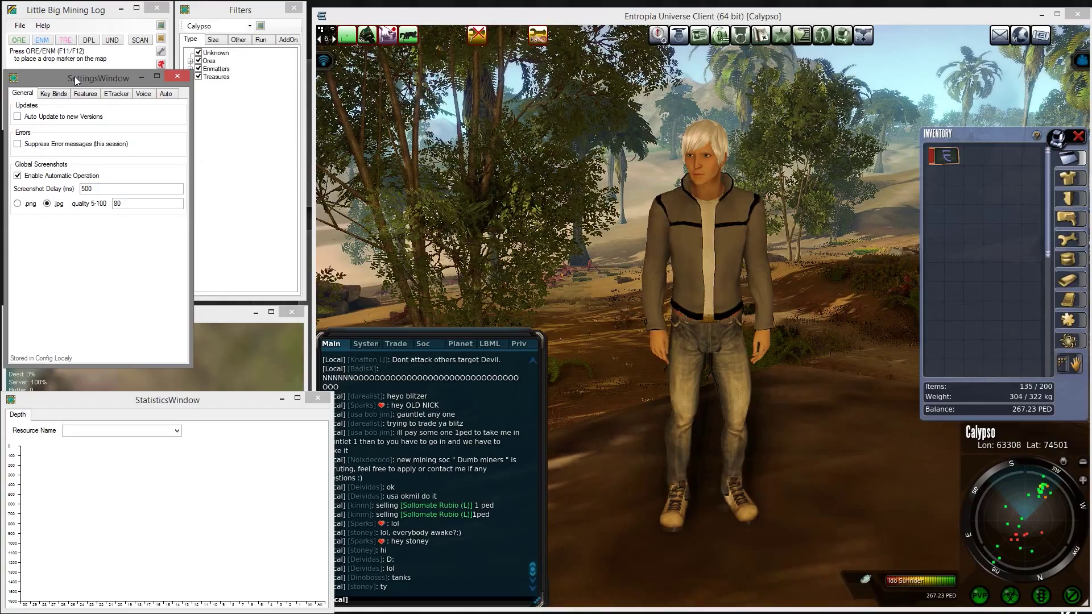
pyautogui.click(21, 26)
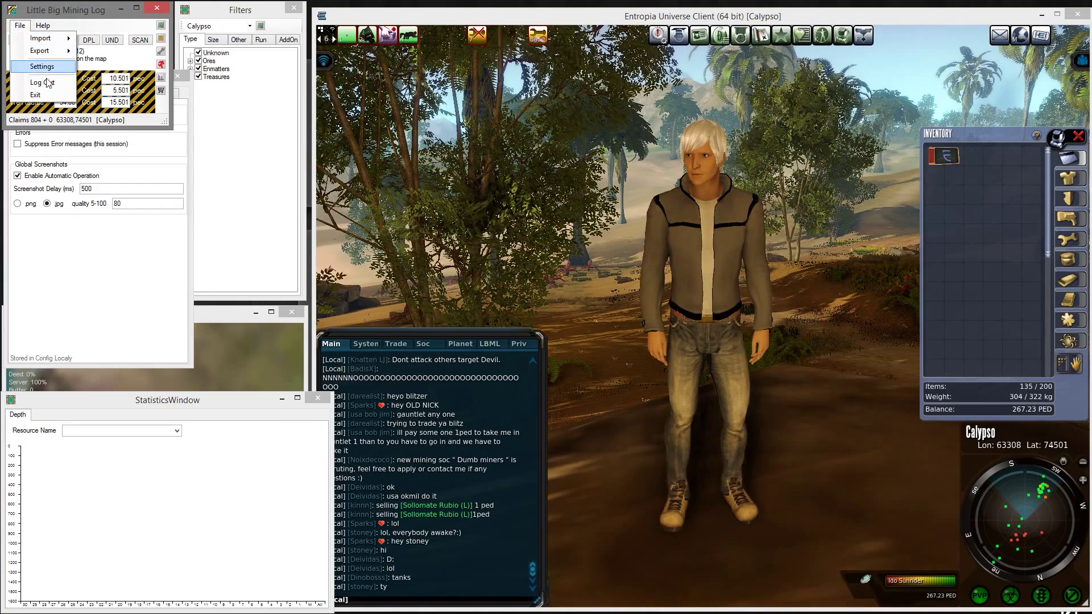
pyautogui.click(43, 66)
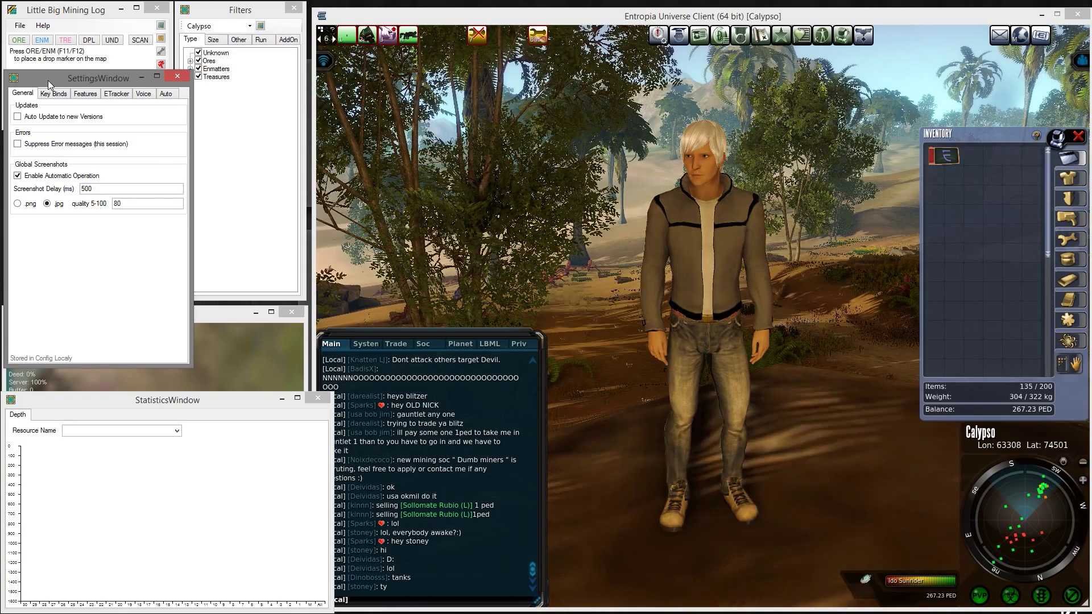
pyautogui.click(86, 92)
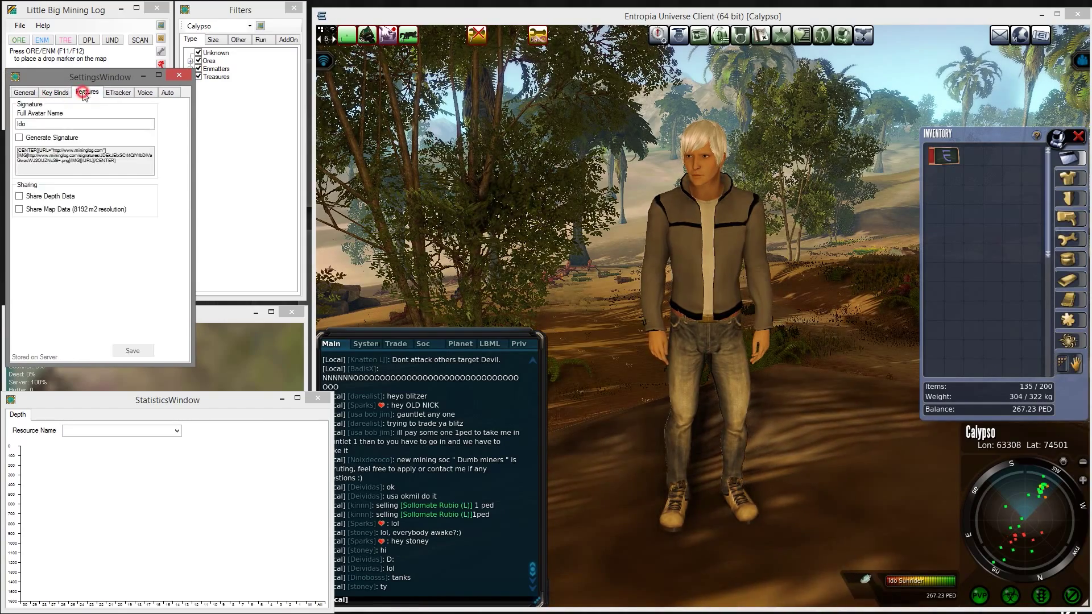
pyautogui.click(167, 92)
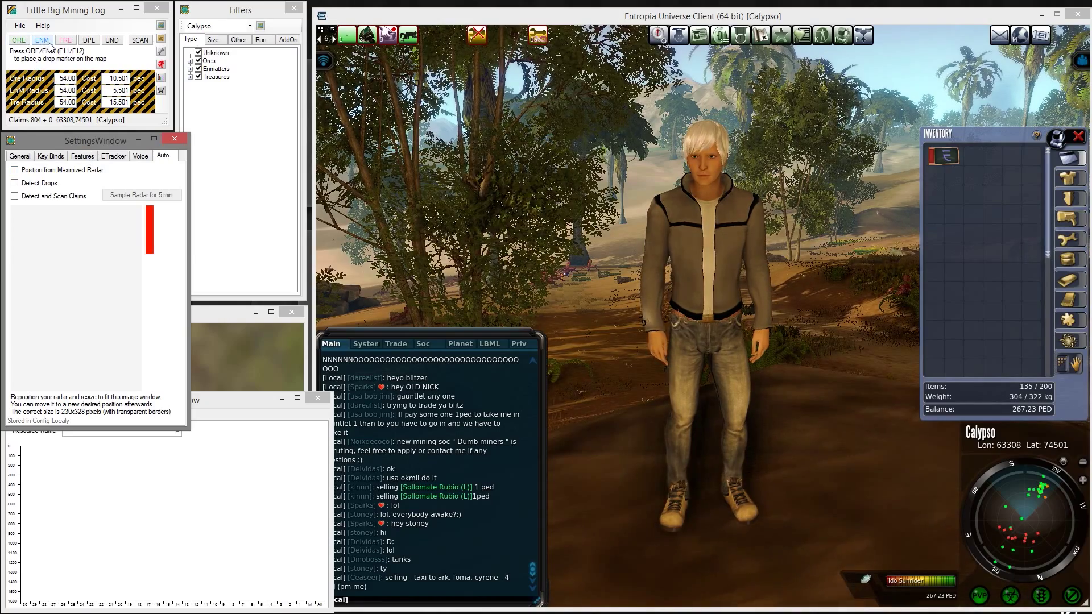
# Place an ENM drop marker, zoom onto it, and SCAN, which fails to find a claim deed.
pyautogui.click(142, 195)
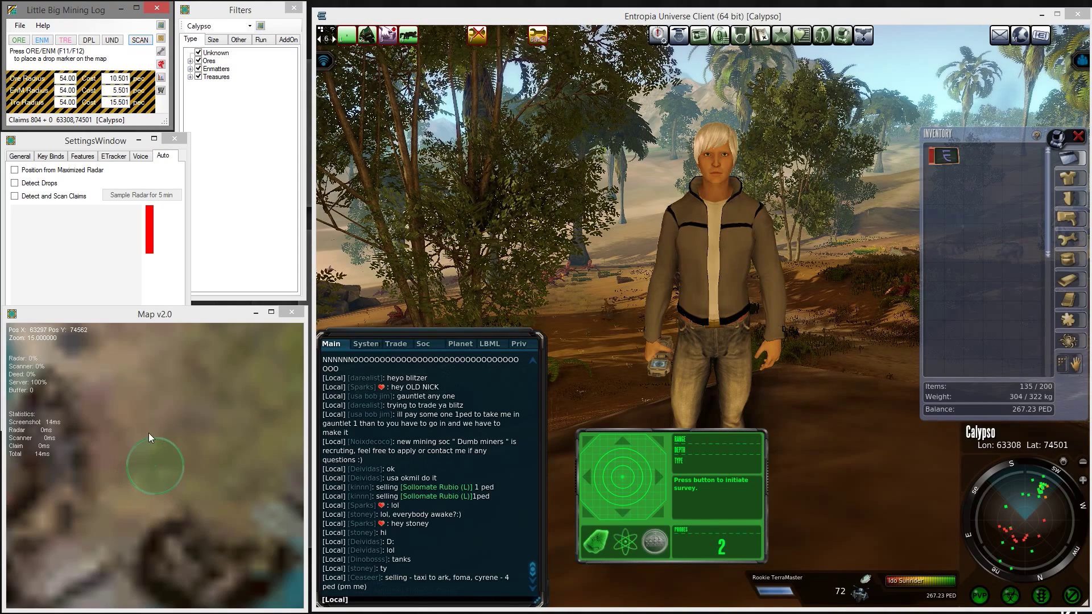
pyautogui.click(42, 41)
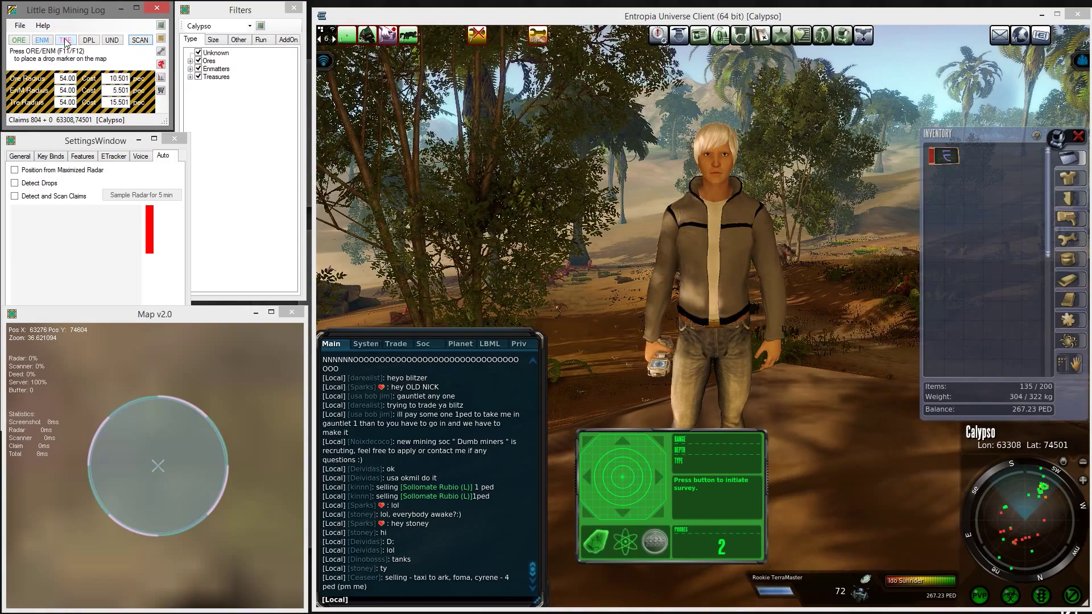
pyautogui.click(66, 39)
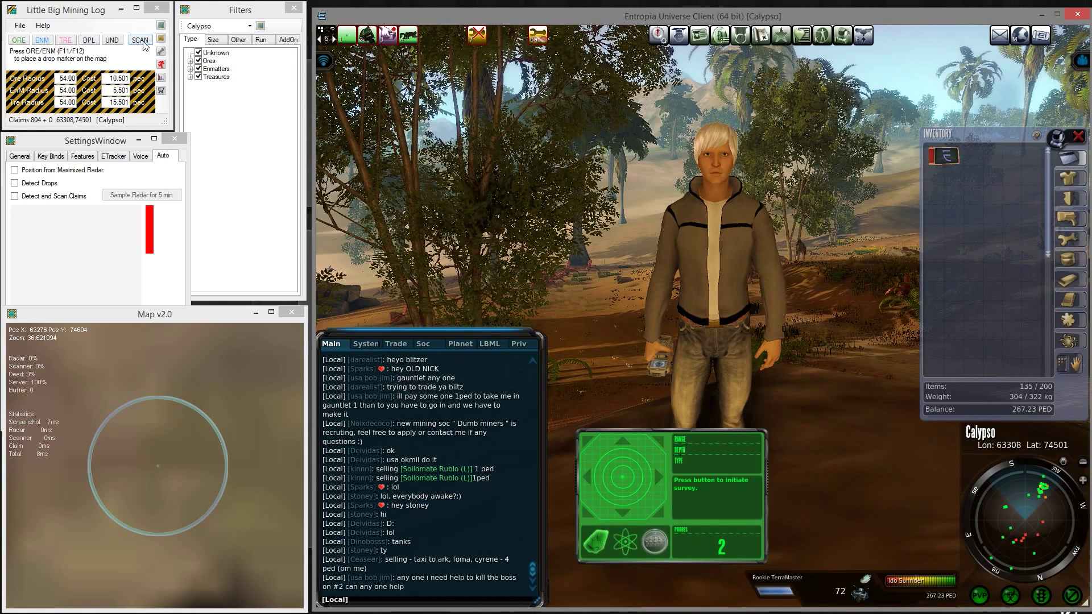
pyautogui.click(140, 40)
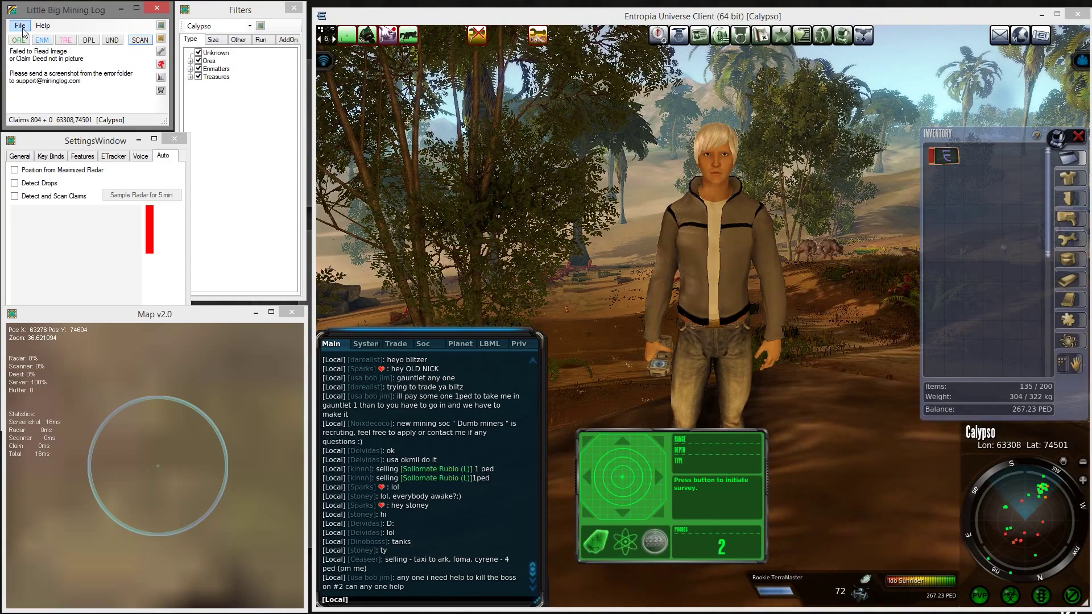
# Reopen Settings on the Key Binds list and confirm undoing the last drop.
pyautogui.click(21, 27)
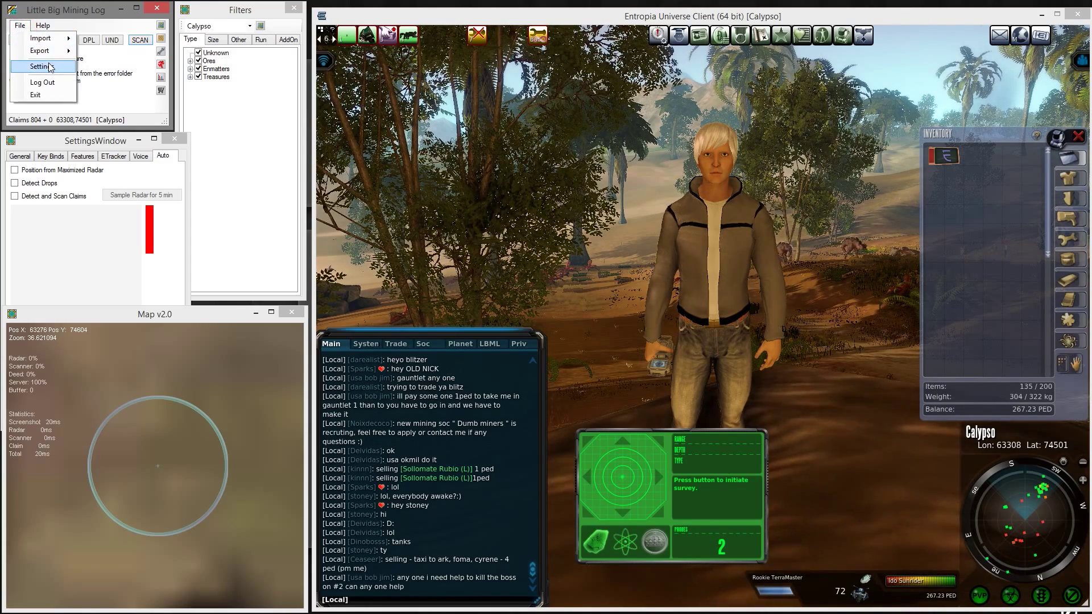
pyautogui.click(41, 66)
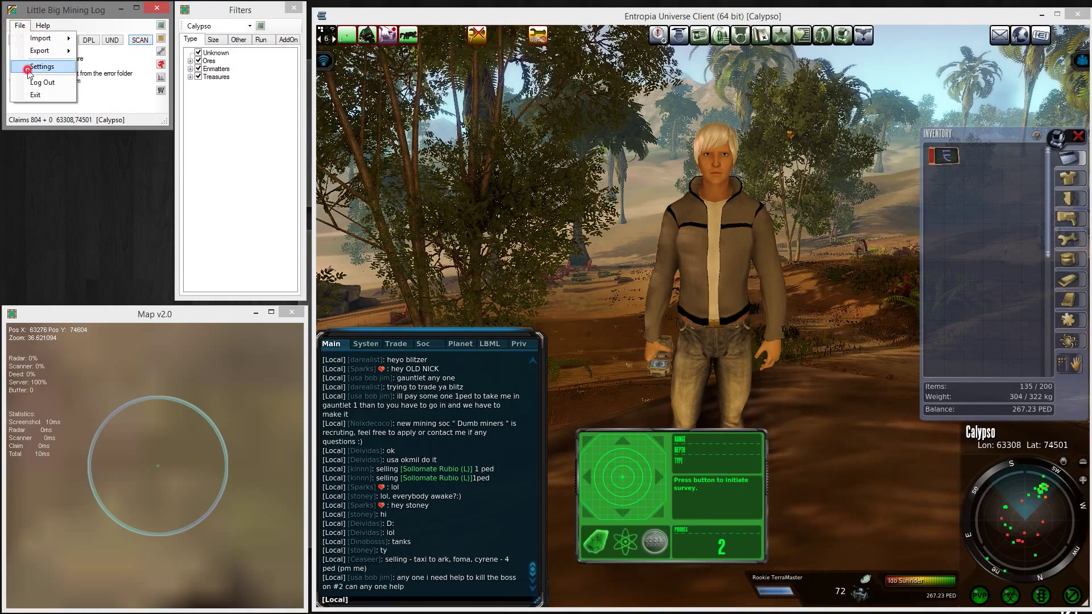
pyautogui.click(44, 67)
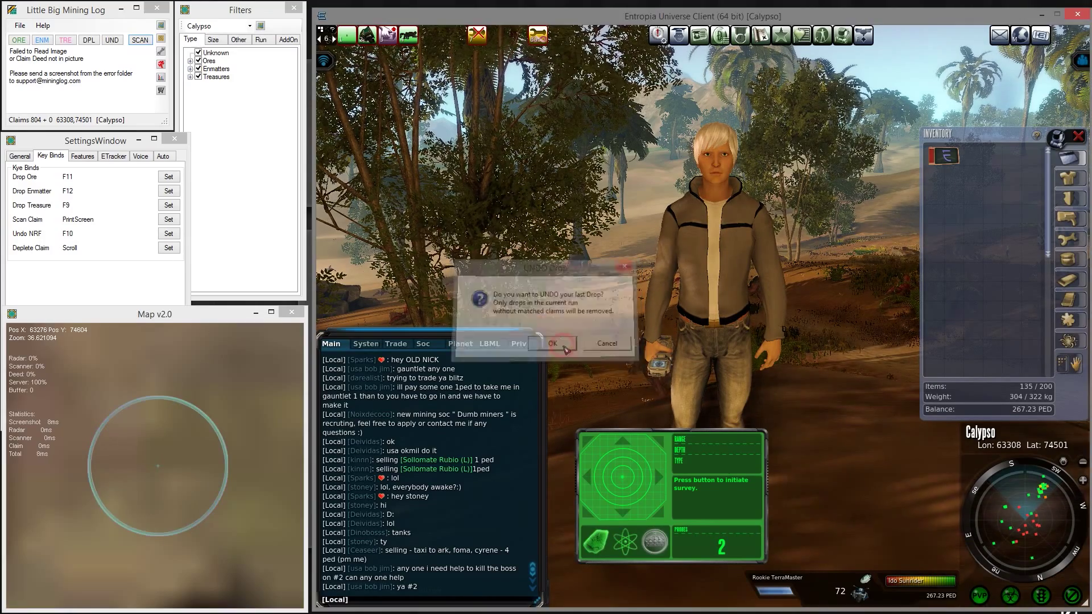
pyautogui.click(554, 344)
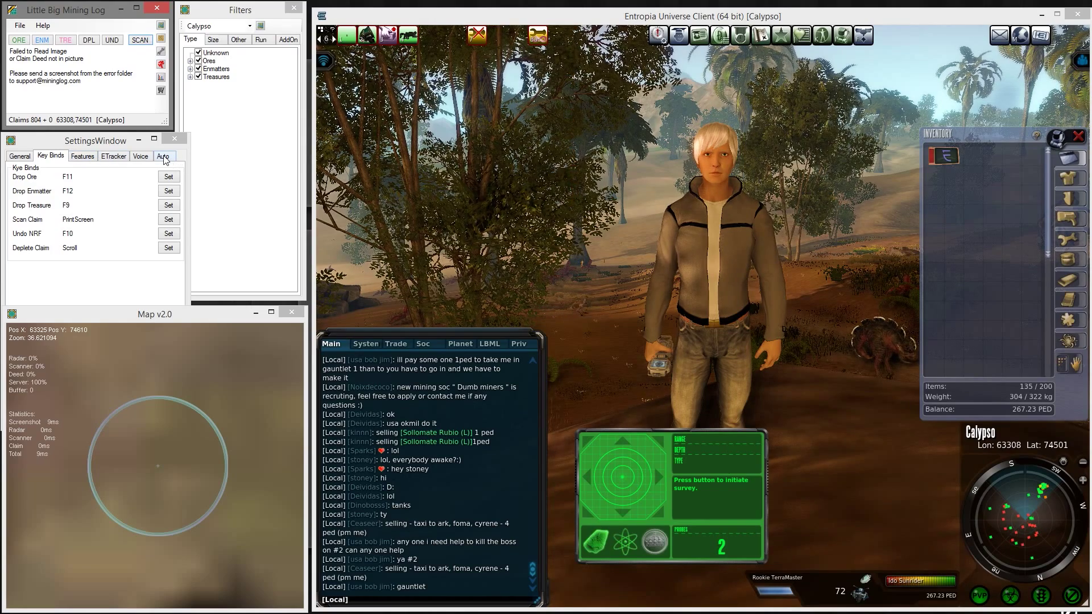
# On the Auto tab, enable Position from Maximized Radar and Detect Drops.
pyautogui.click(164, 156)
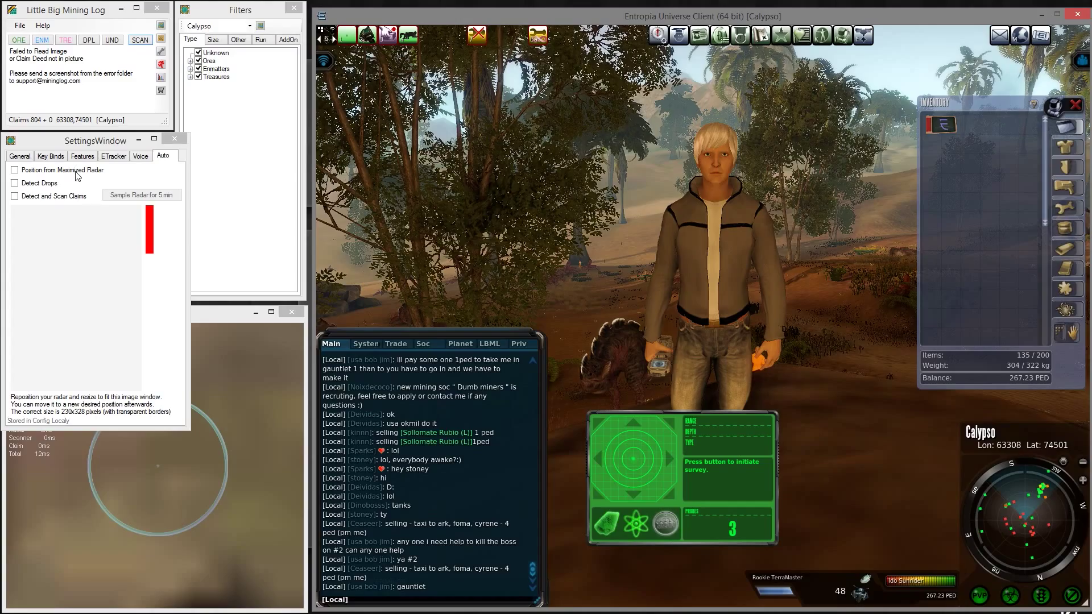
pyautogui.click(15, 170)
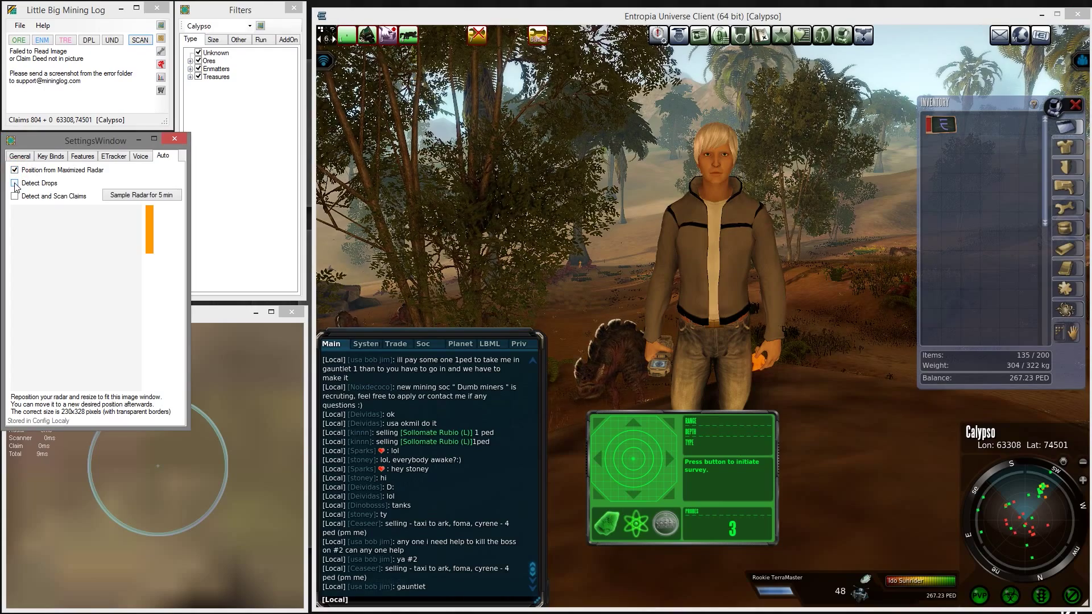
pyautogui.click(13, 184)
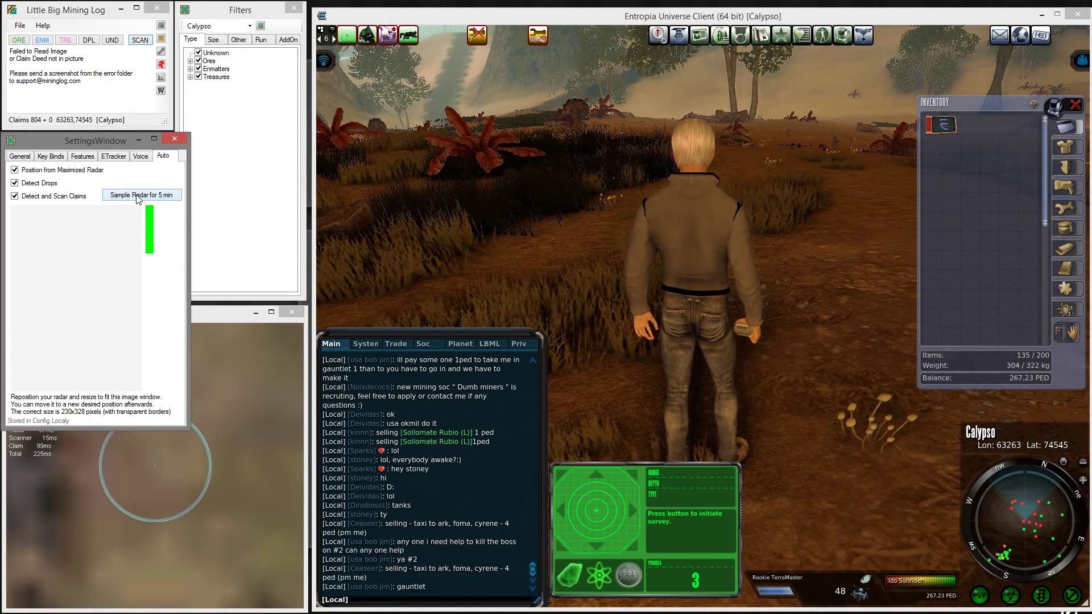
# Start the 5-minute radar sampling, watch the preview, then stop it.
pyautogui.click(142, 195)
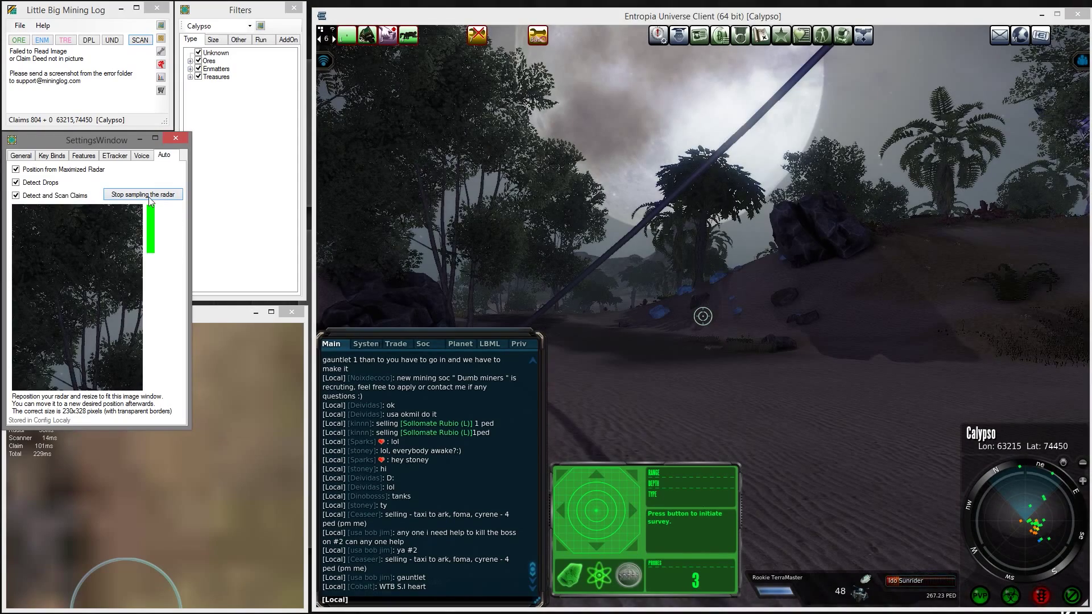
pyautogui.click(143, 194)
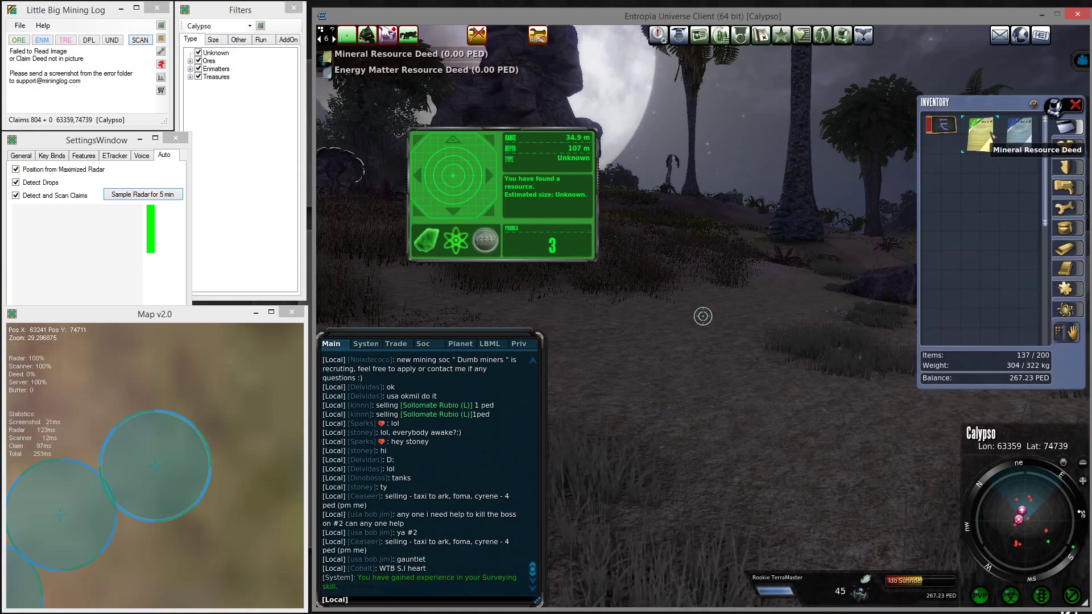
# Turn off claim scanning and view Item Info for the Energy Matter Resource Deed.
pyautogui.click(14, 195)
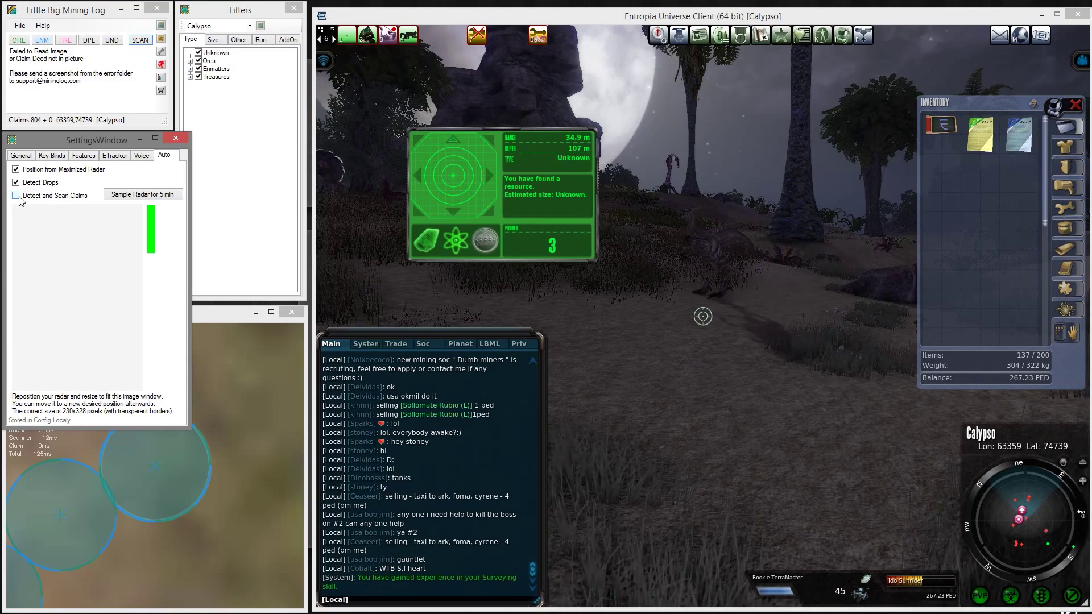
pyautogui.click(15, 195)
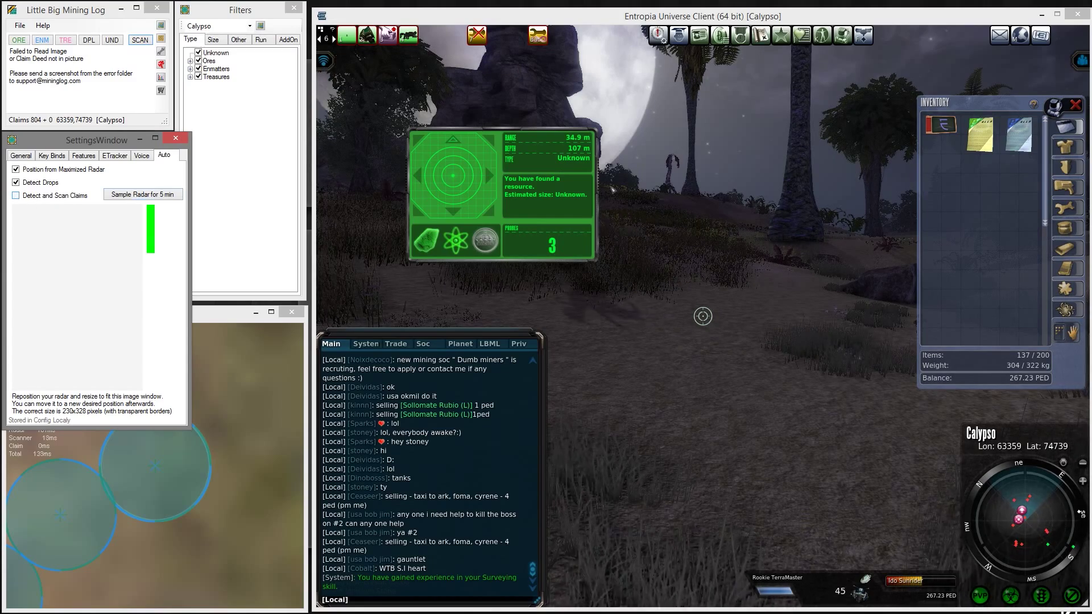
pyautogui.rightClick(980, 135)
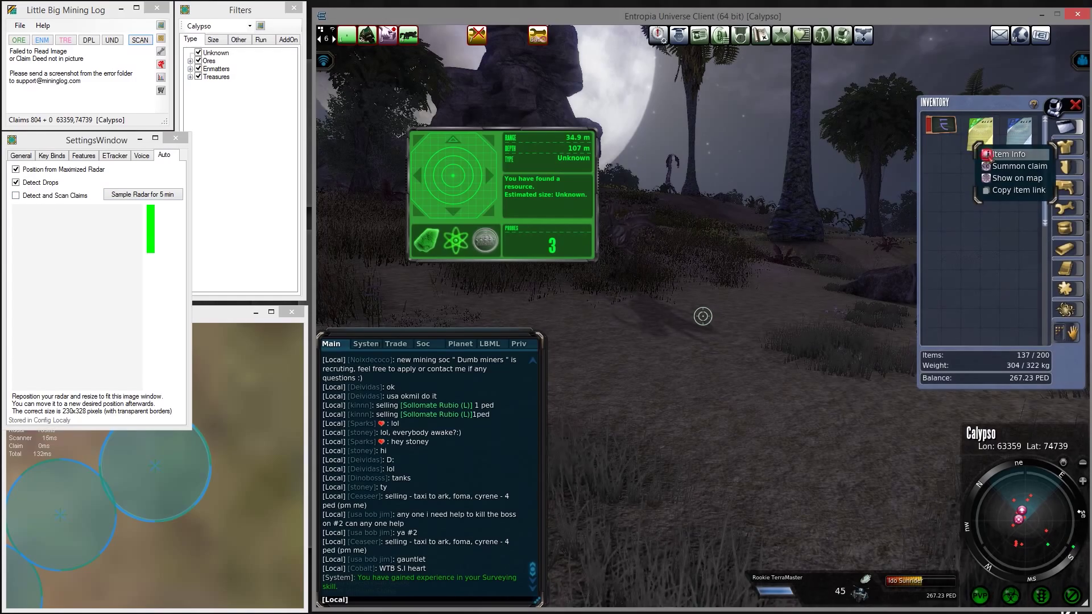
pyautogui.click(1009, 154)
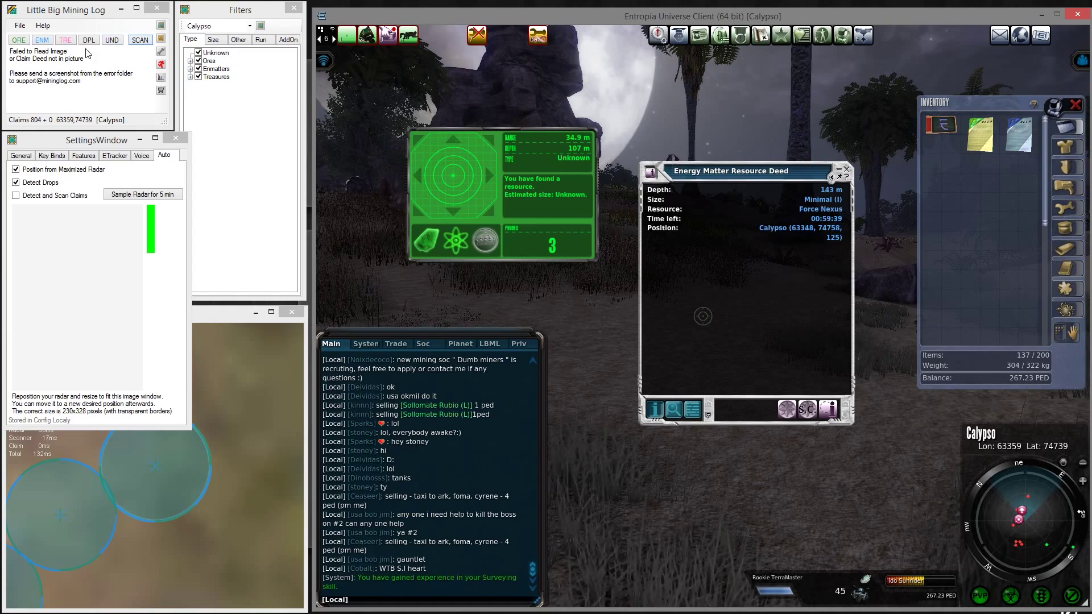
pyautogui.moveTo(231, 68)
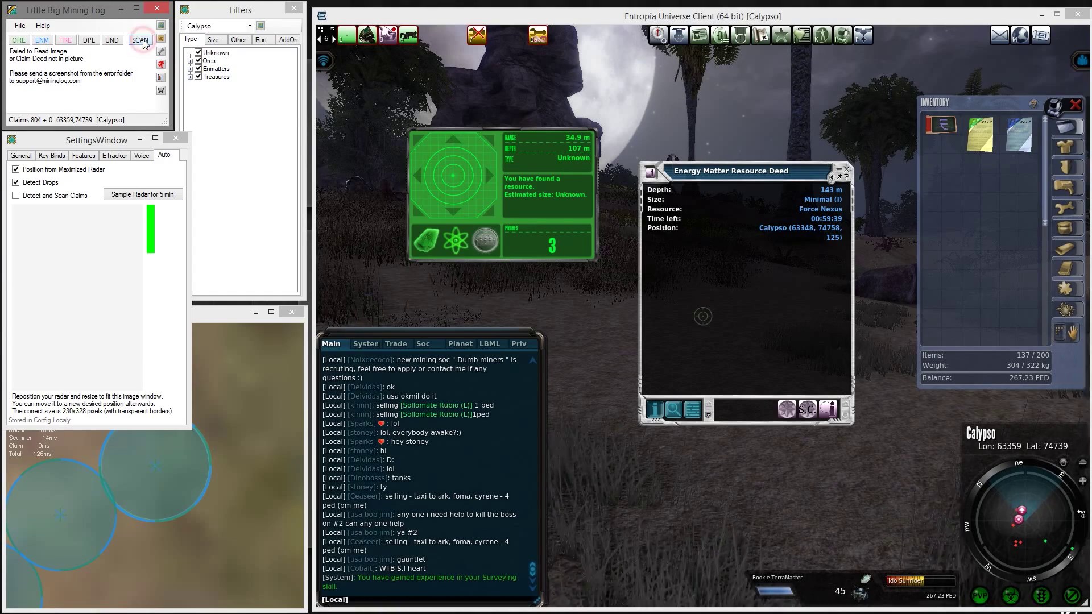
# Scan the Force Nexus deed (143 m, size 1) at 63348, 74758 onto the map.
pyautogui.click(140, 40)
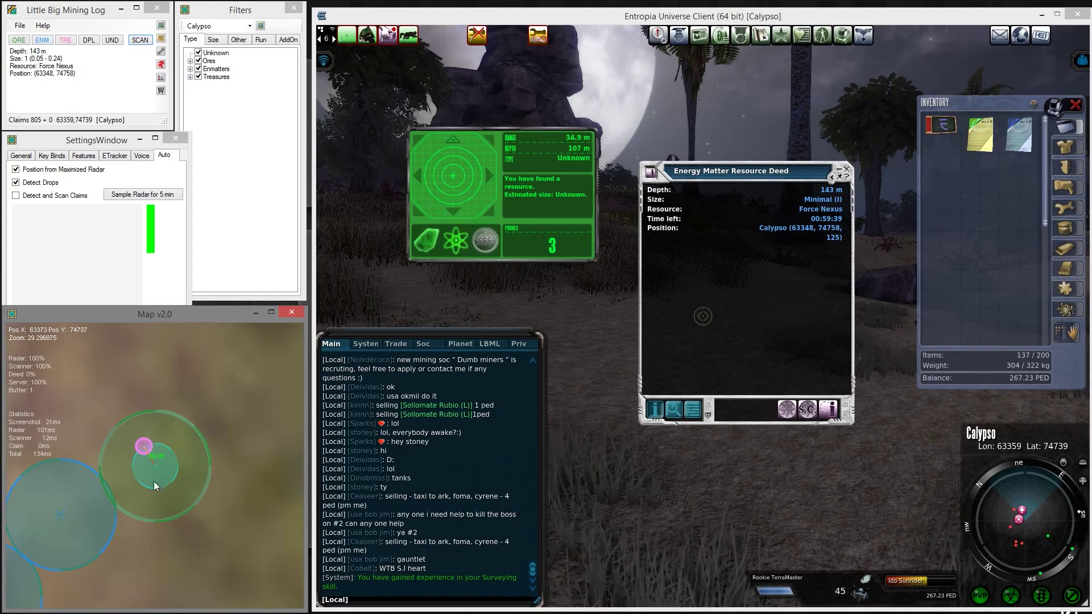
pyautogui.moveTo(144, 446)
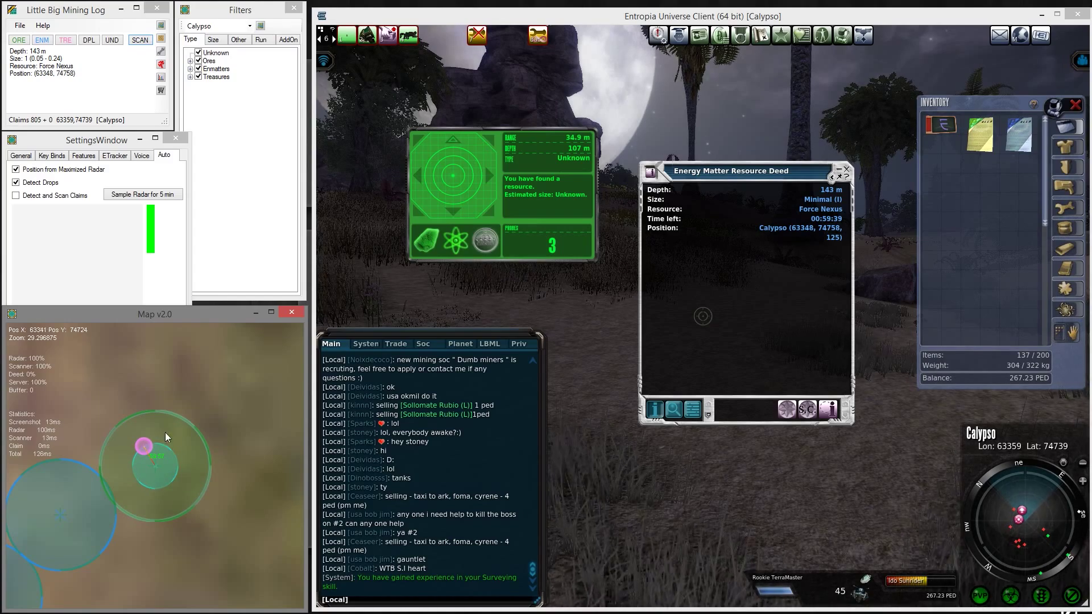
pyautogui.moveTo(142, 446)
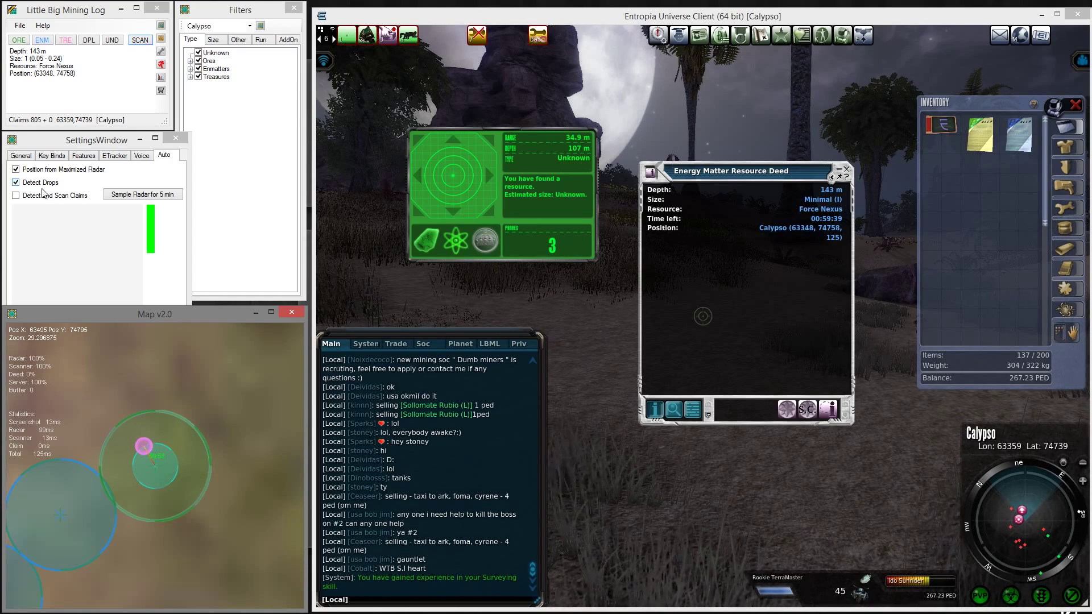
# Re-enable Detect and Scan Claims so the 107 m Lysterium Stone claim is logged.
pyautogui.click(15, 195)
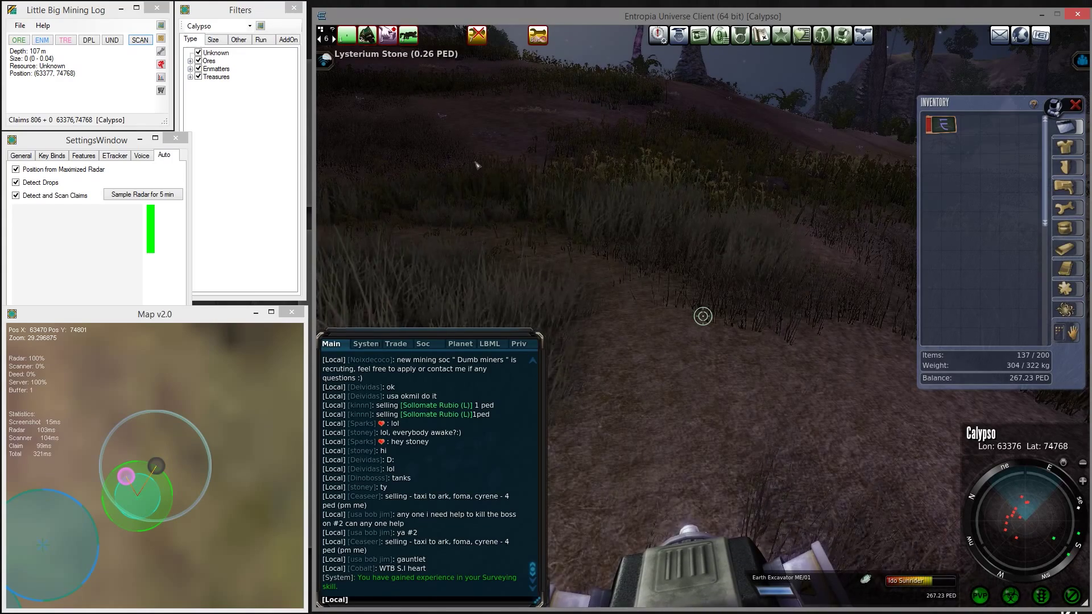
pyautogui.moveTo(159, 465)
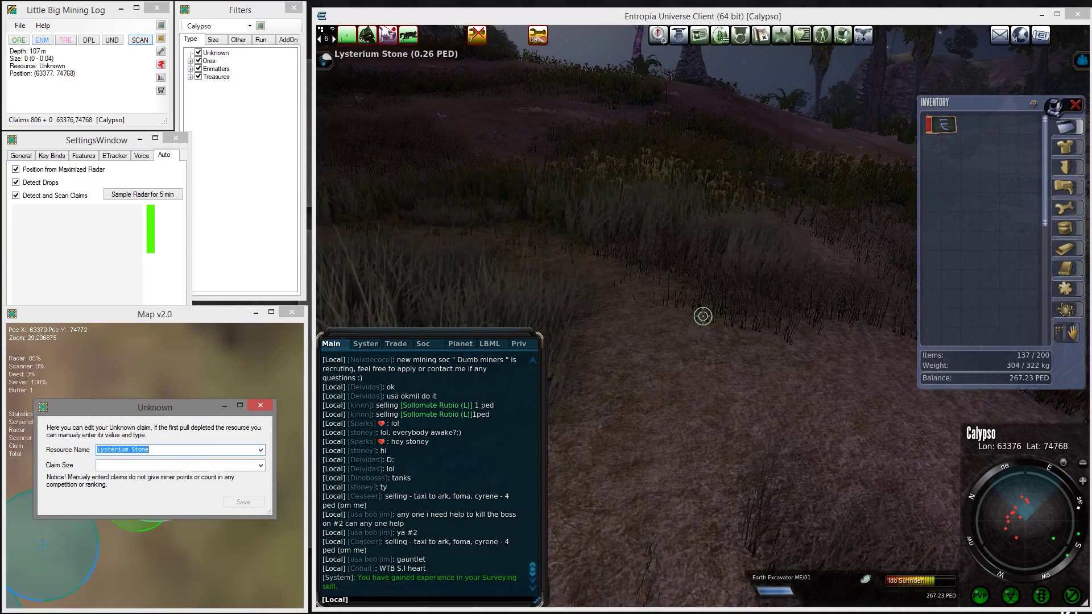
# Set the unknown 107 m claim's size to II: Tiny and save it.
pyautogui.click(180, 465)
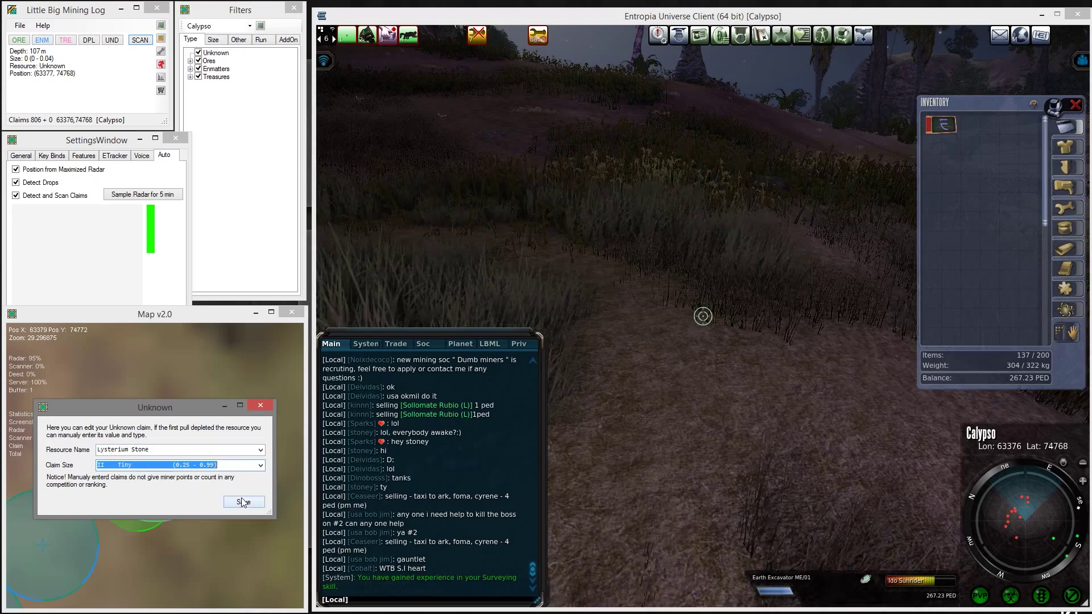
pyautogui.click(244, 503)
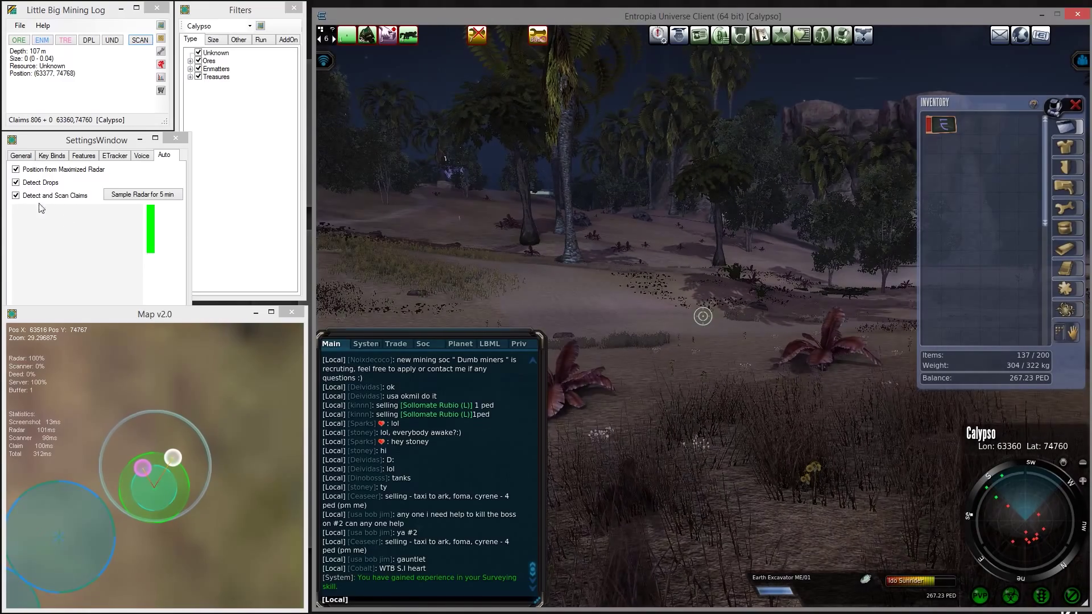
# Browse the Voice, Features and General settings pages, ending with the game's action menu.
pyautogui.click(141, 155)
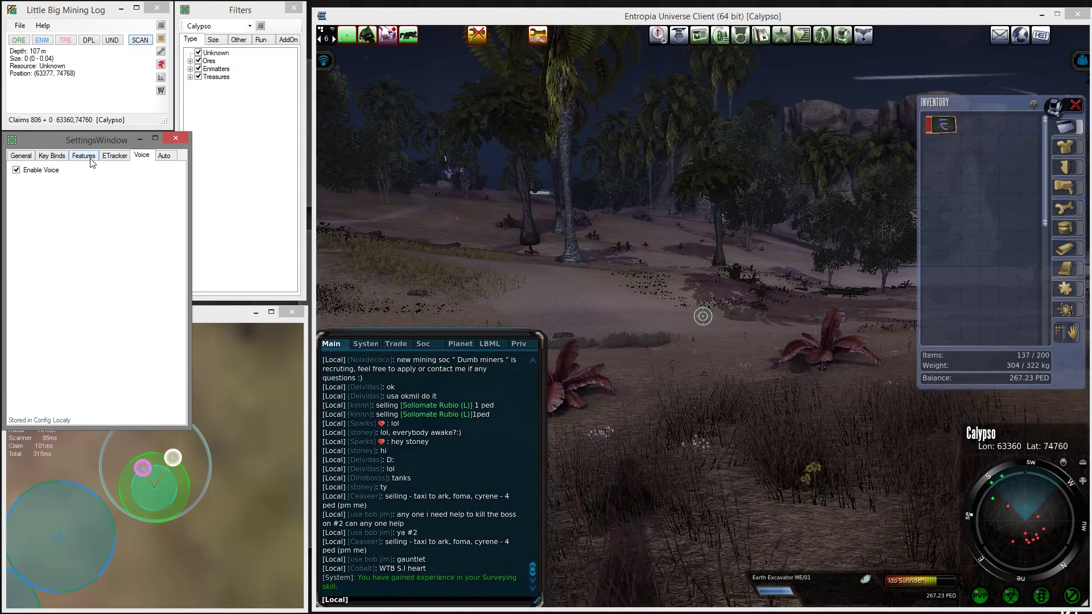
pyautogui.click(83, 156)
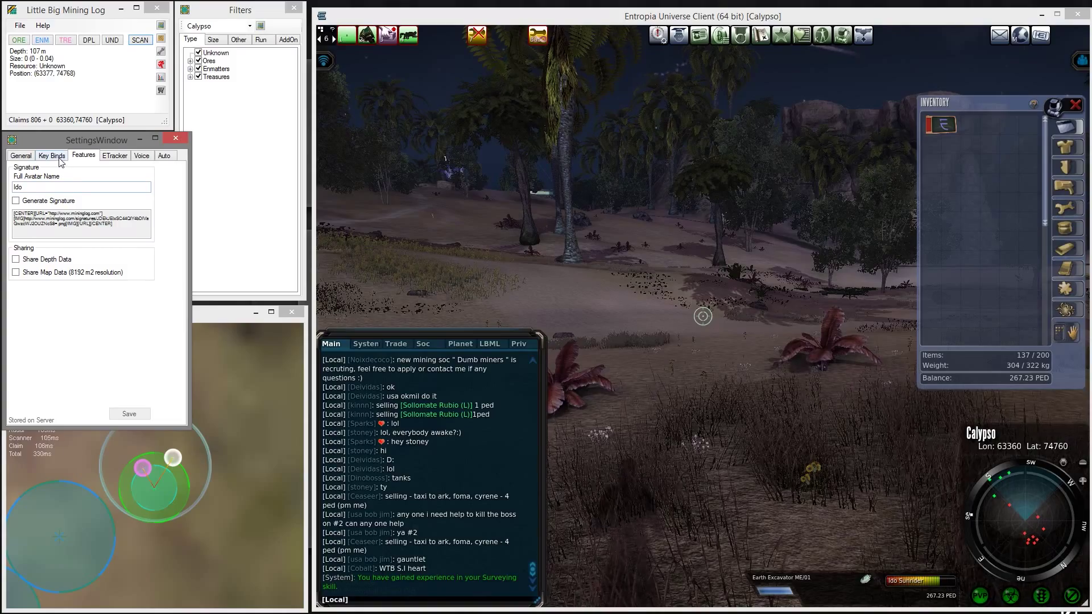
pyautogui.click(20, 155)
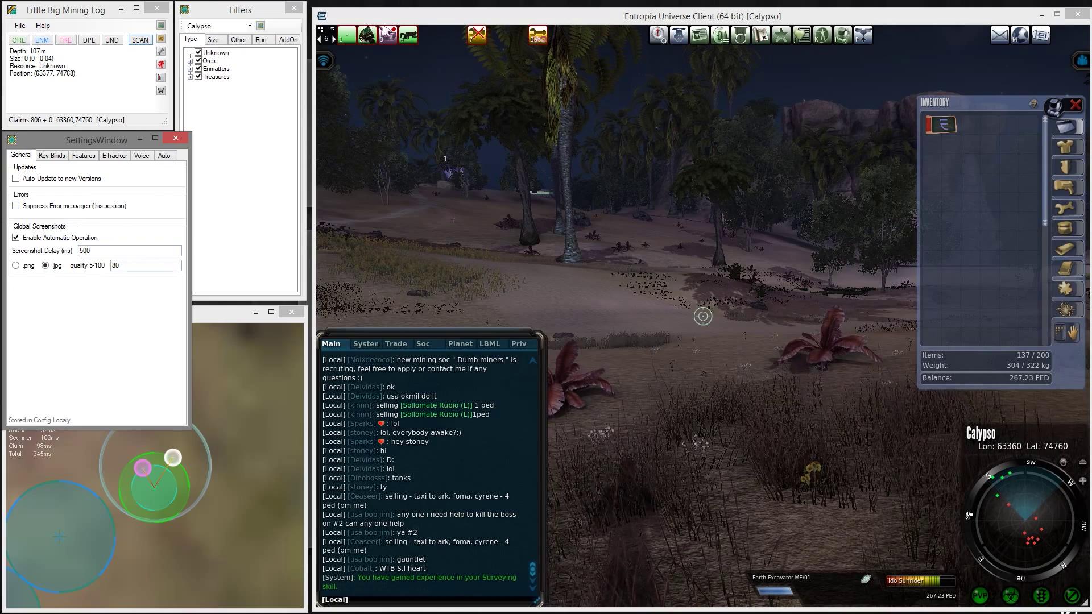
pyautogui.moveTo(102, 351)
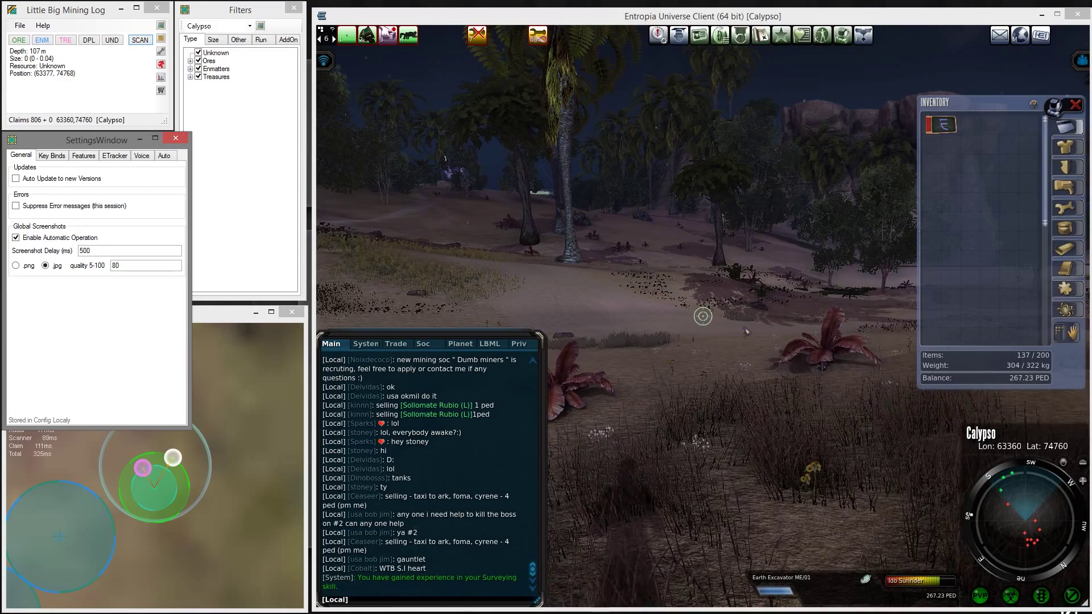
pyautogui.rightClick(703, 317)
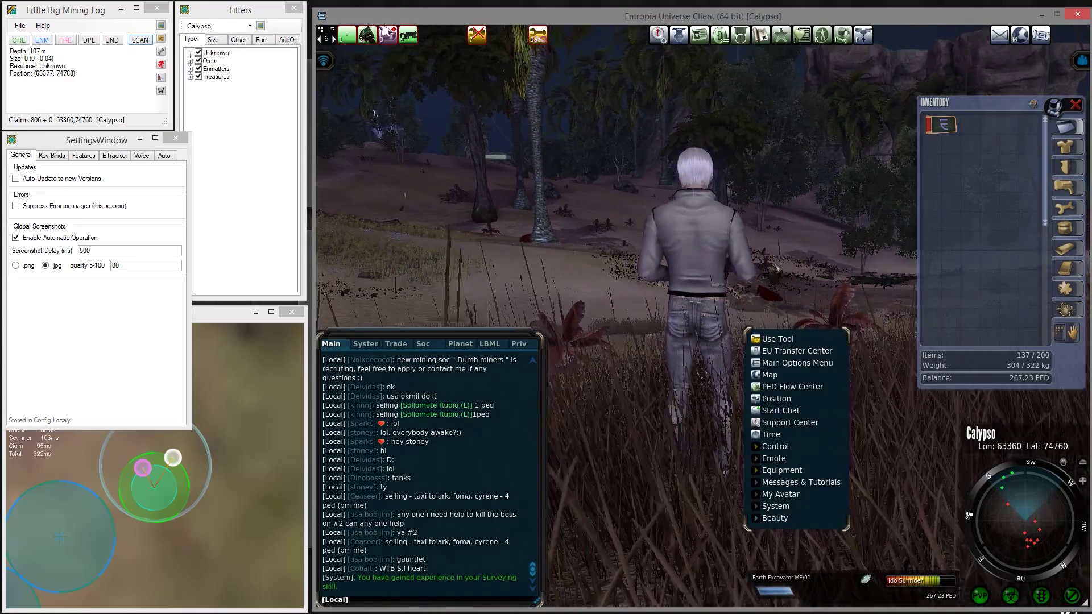